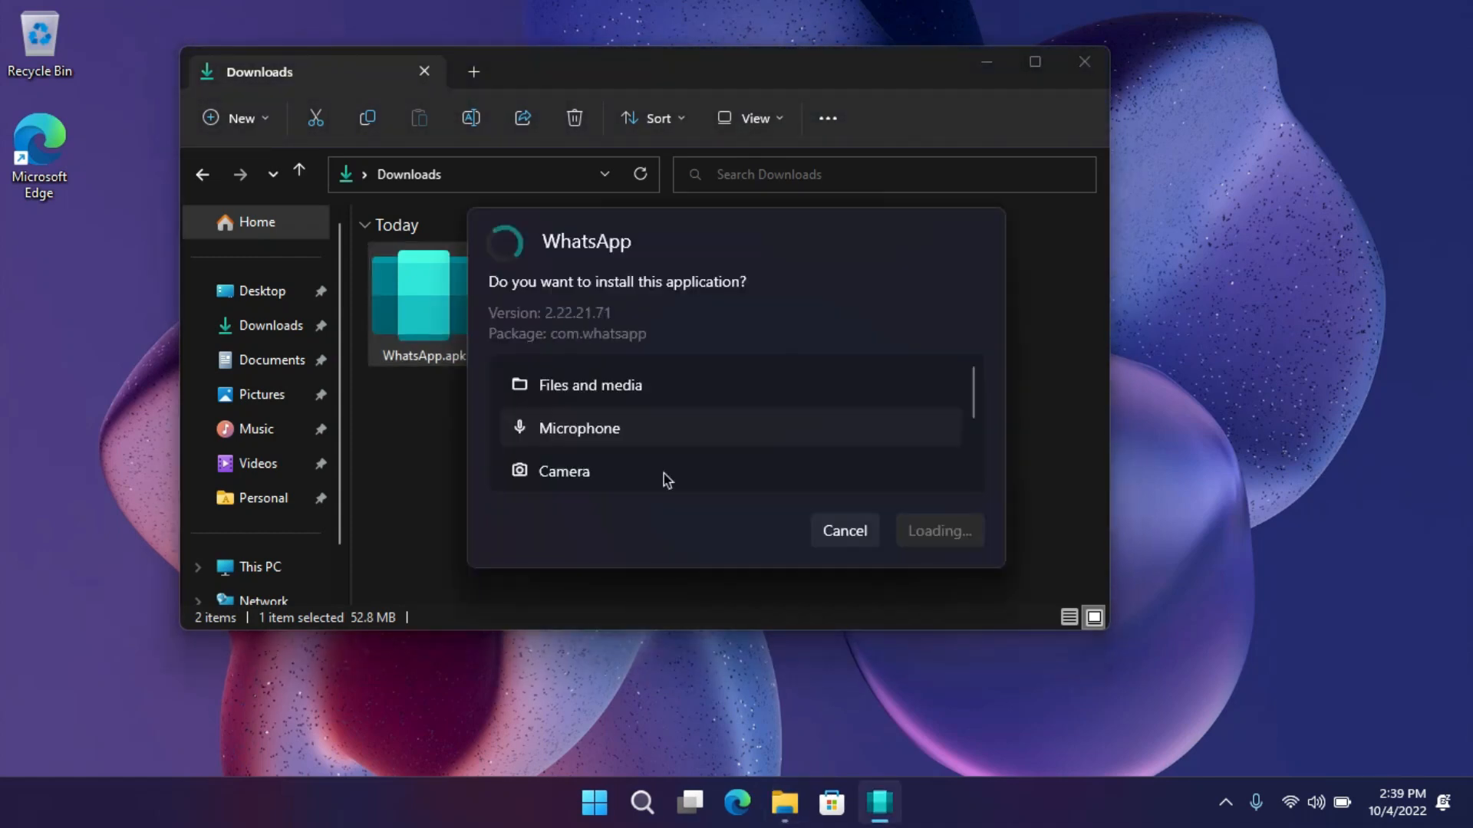
Confirm the WhatsApp APK install, dismiss the result dialog and close the Downloads window.
{"action": "left_click", "coordinate": [939, 531]}
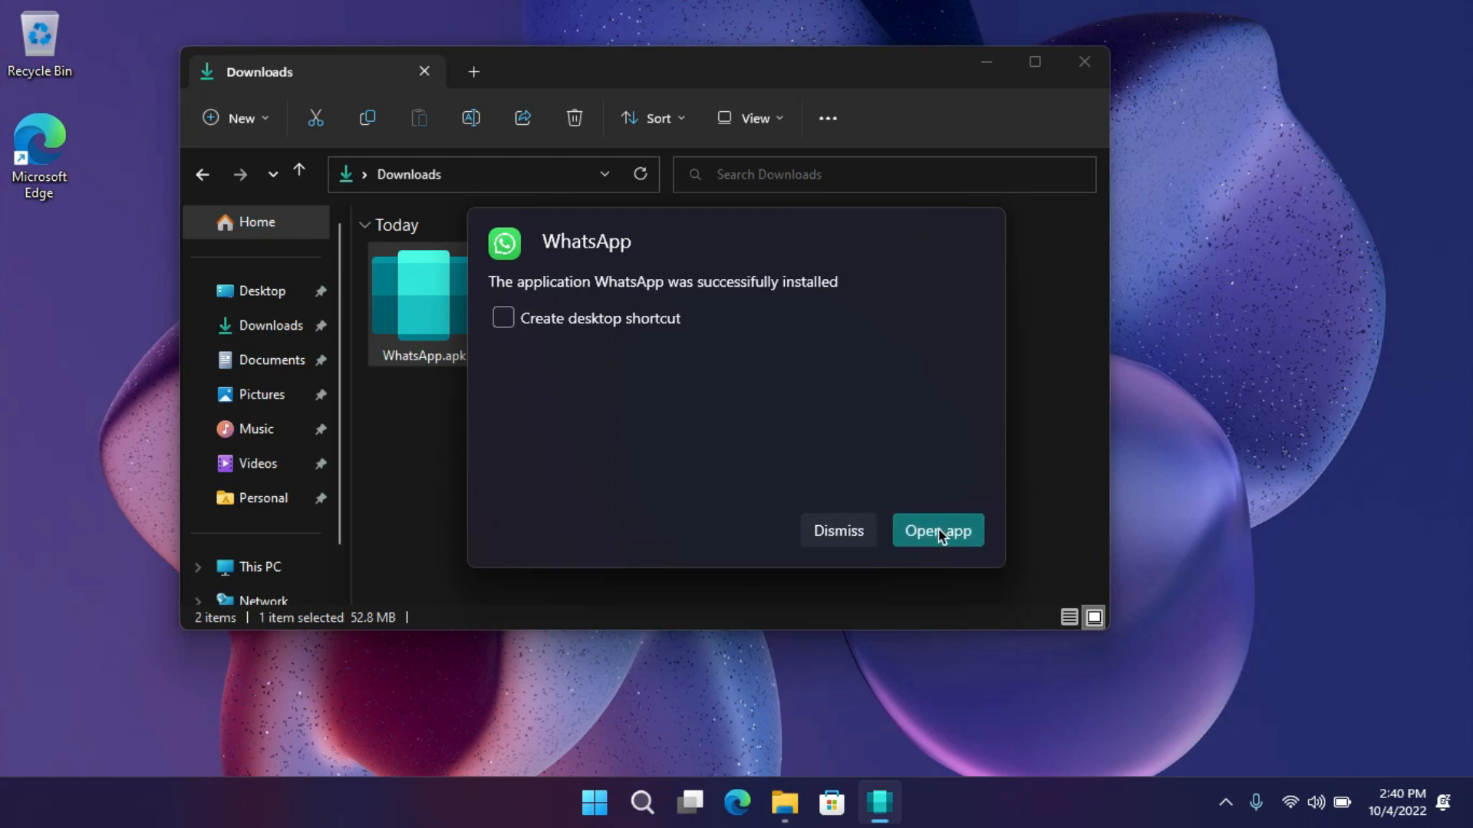
{"action": "left_click", "coordinate": [935, 531]}
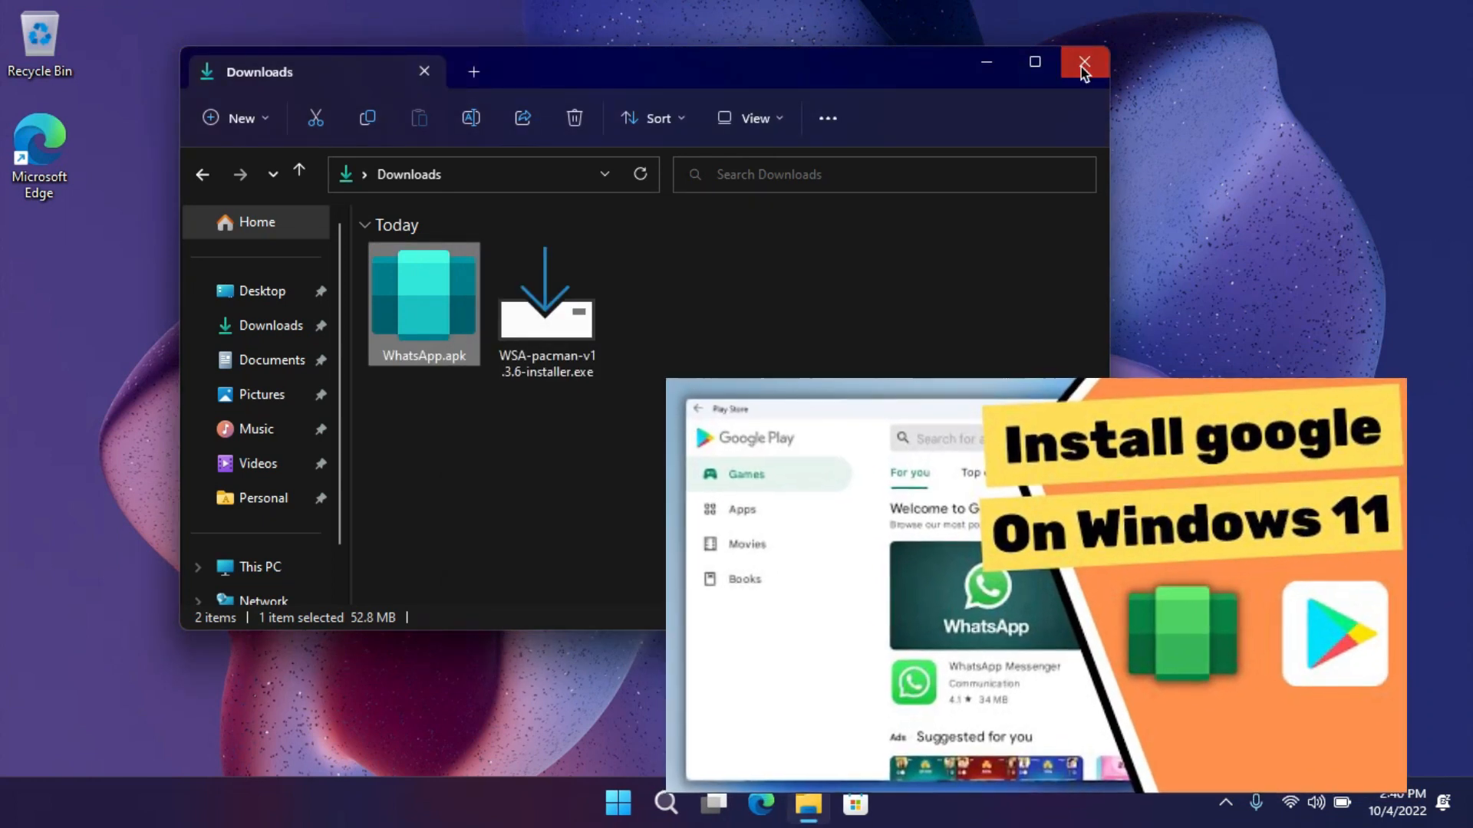
{"action": "left_click", "coordinate": [616, 802]}
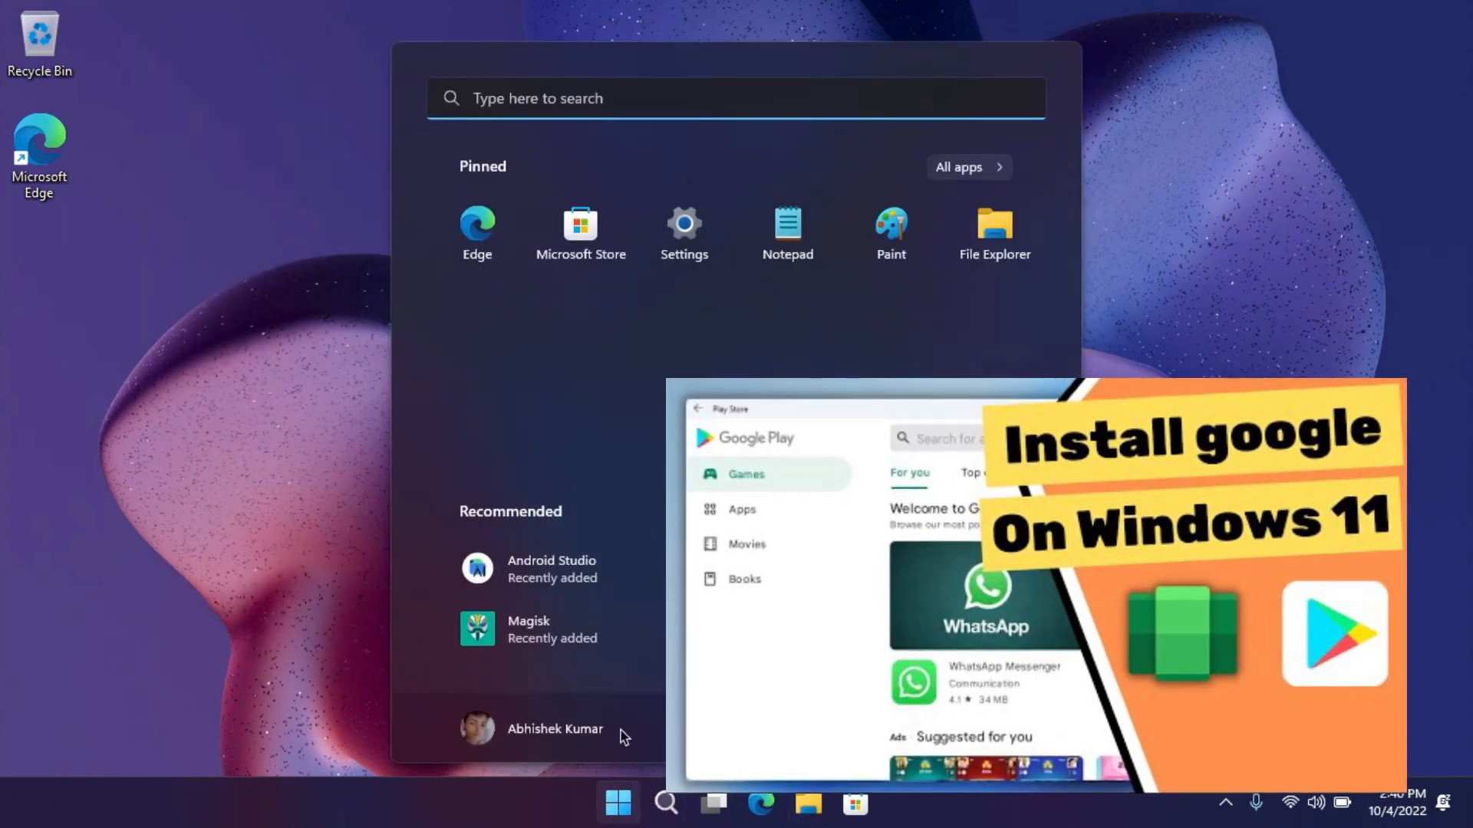
Launch WhatsApp from Start search and accept its terms with Agree and Continue.
{"action": "type", "text": "whatsApp"}
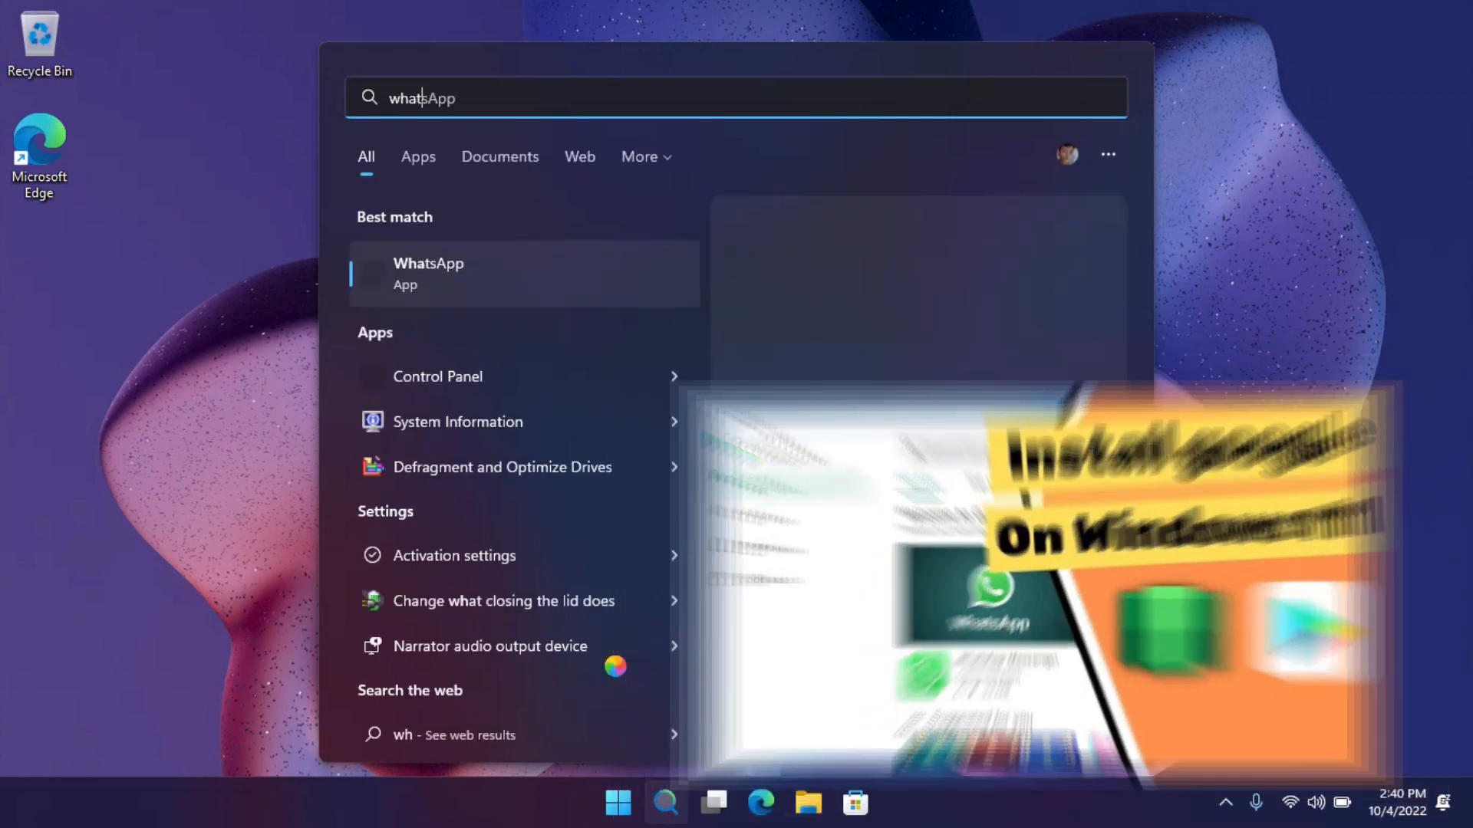
{"action": "left_click", "coordinate": [428, 273]}
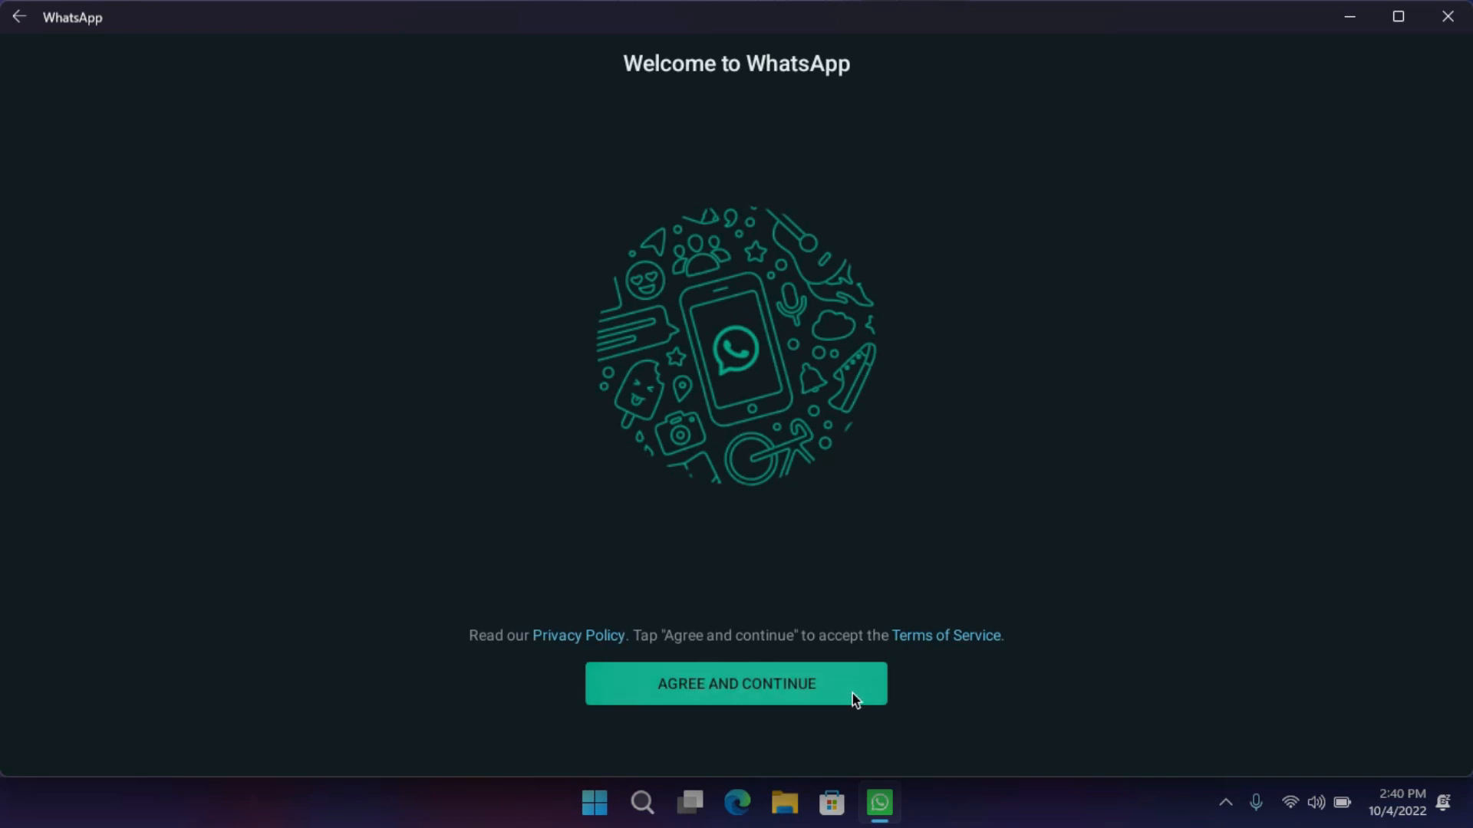
{"action": "left_click", "coordinate": [1446, 15]}
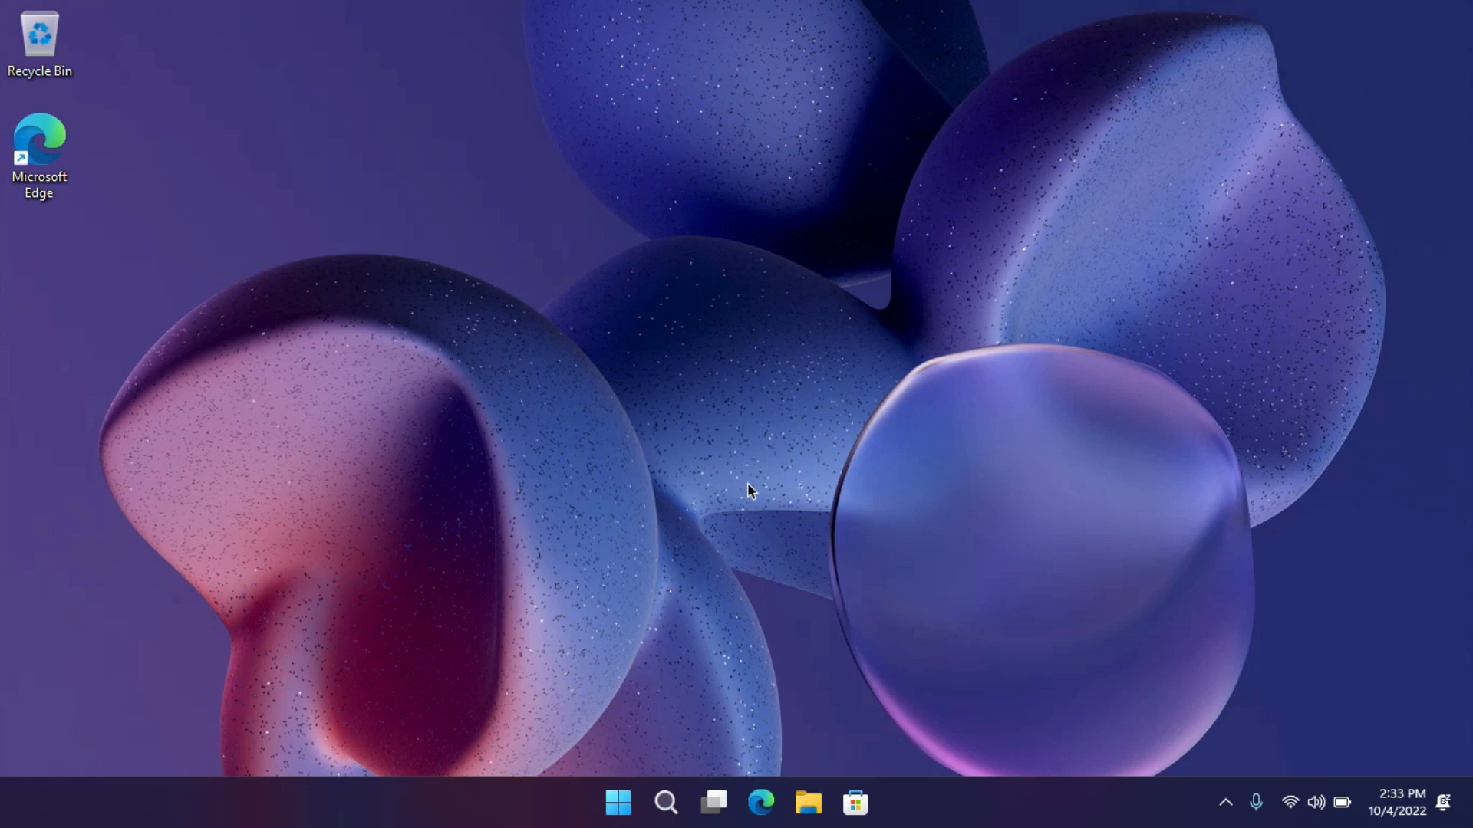
Switch the Developer mode toggle on under Developer in WSA Settings.
{"action": "left_click", "coordinate": [617, 802]}
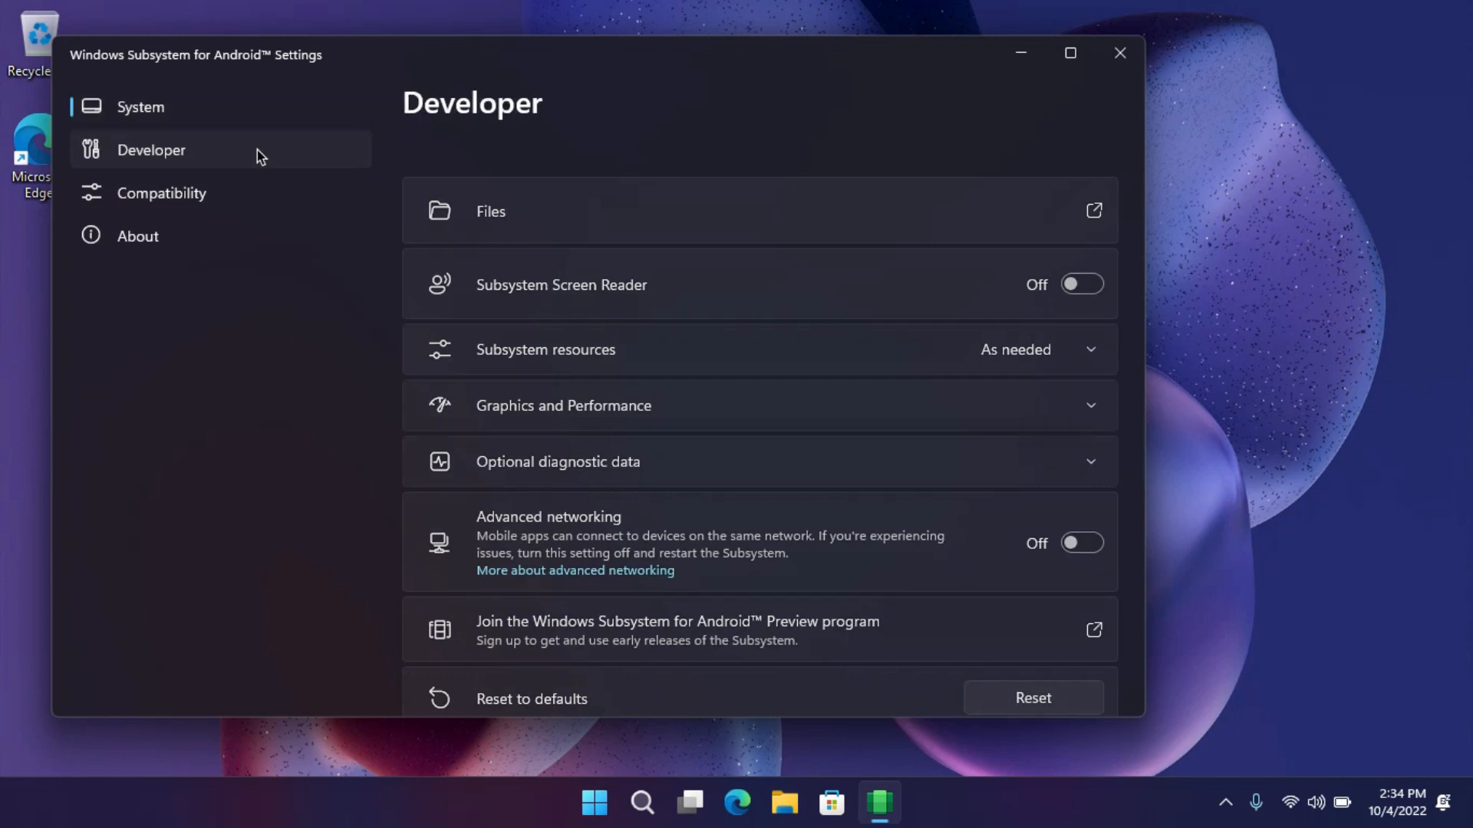
{"action": "left_click", "coordinate": [1017, 212]}
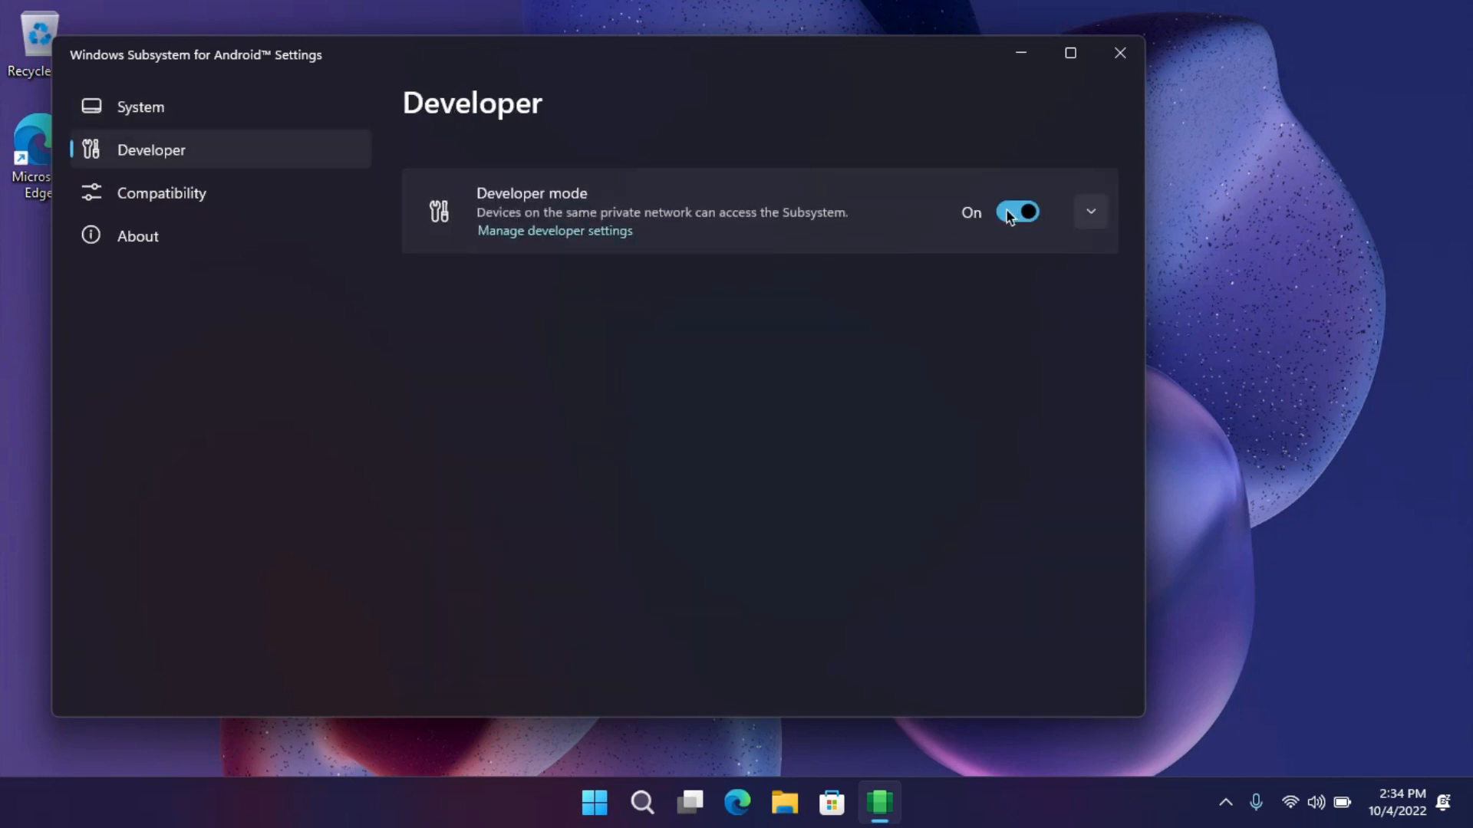
{"action": "left_click", "coordinate": [1118, 52]}
{"action": "type", "text": "wsa"}
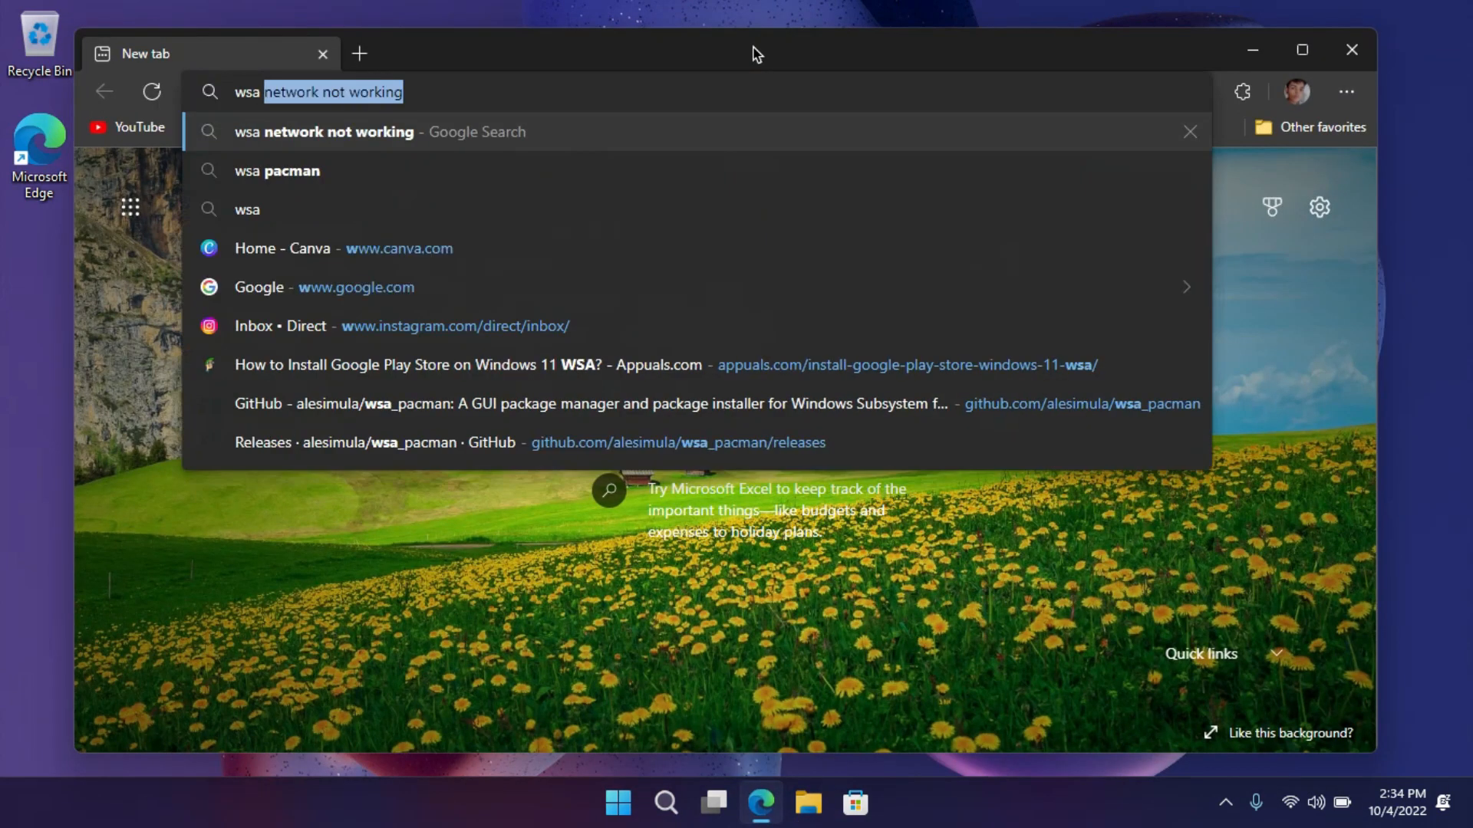
Find the wsa_pacman GitHub repository and download WSA-pacman-v1.3.6-installer.exe from its releases.
{"action": "left_click", "coordinate": [276, 170]}
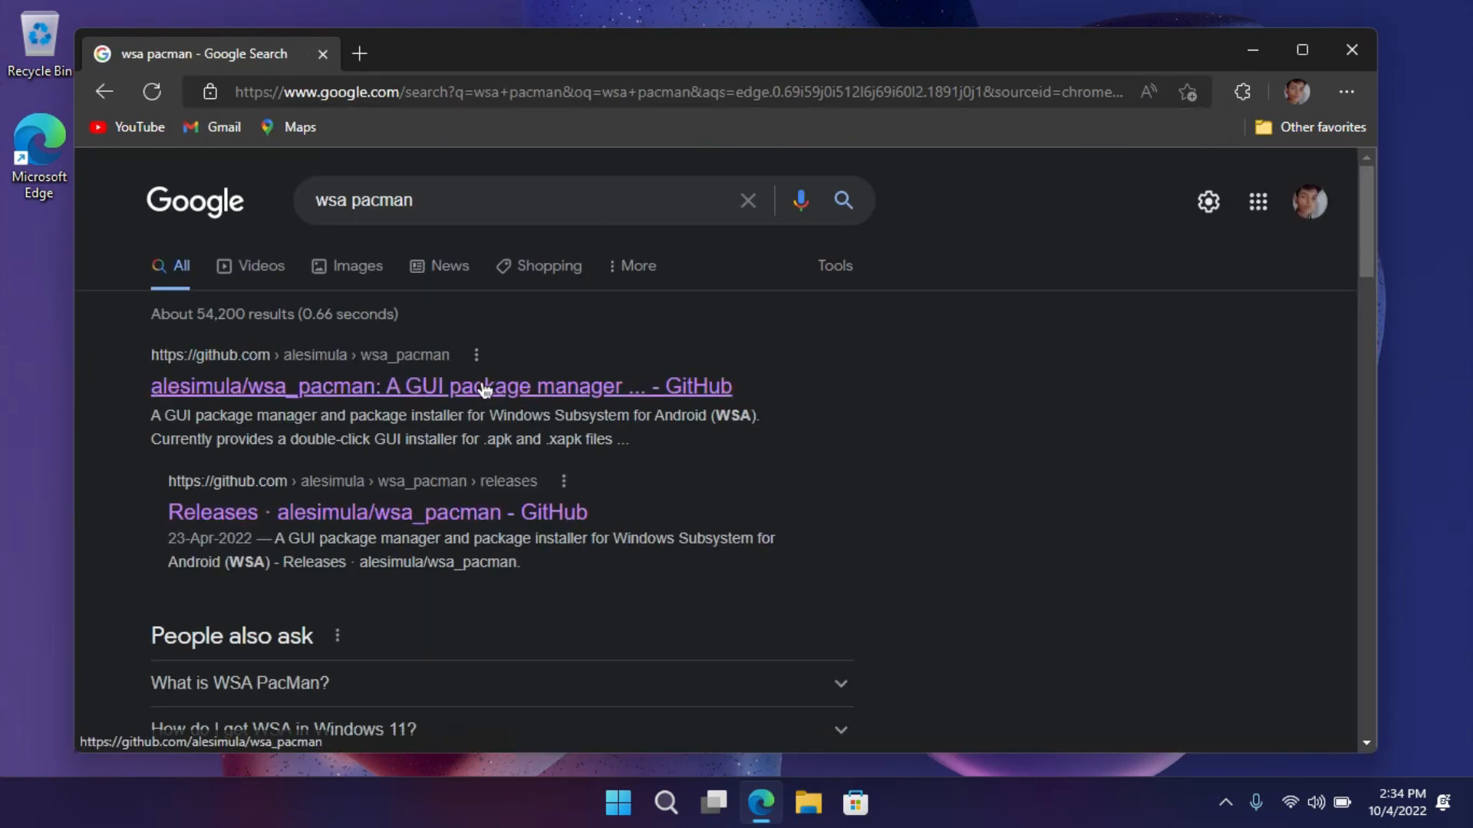
{"action": "left_click", "coordinate": [442, 387]}
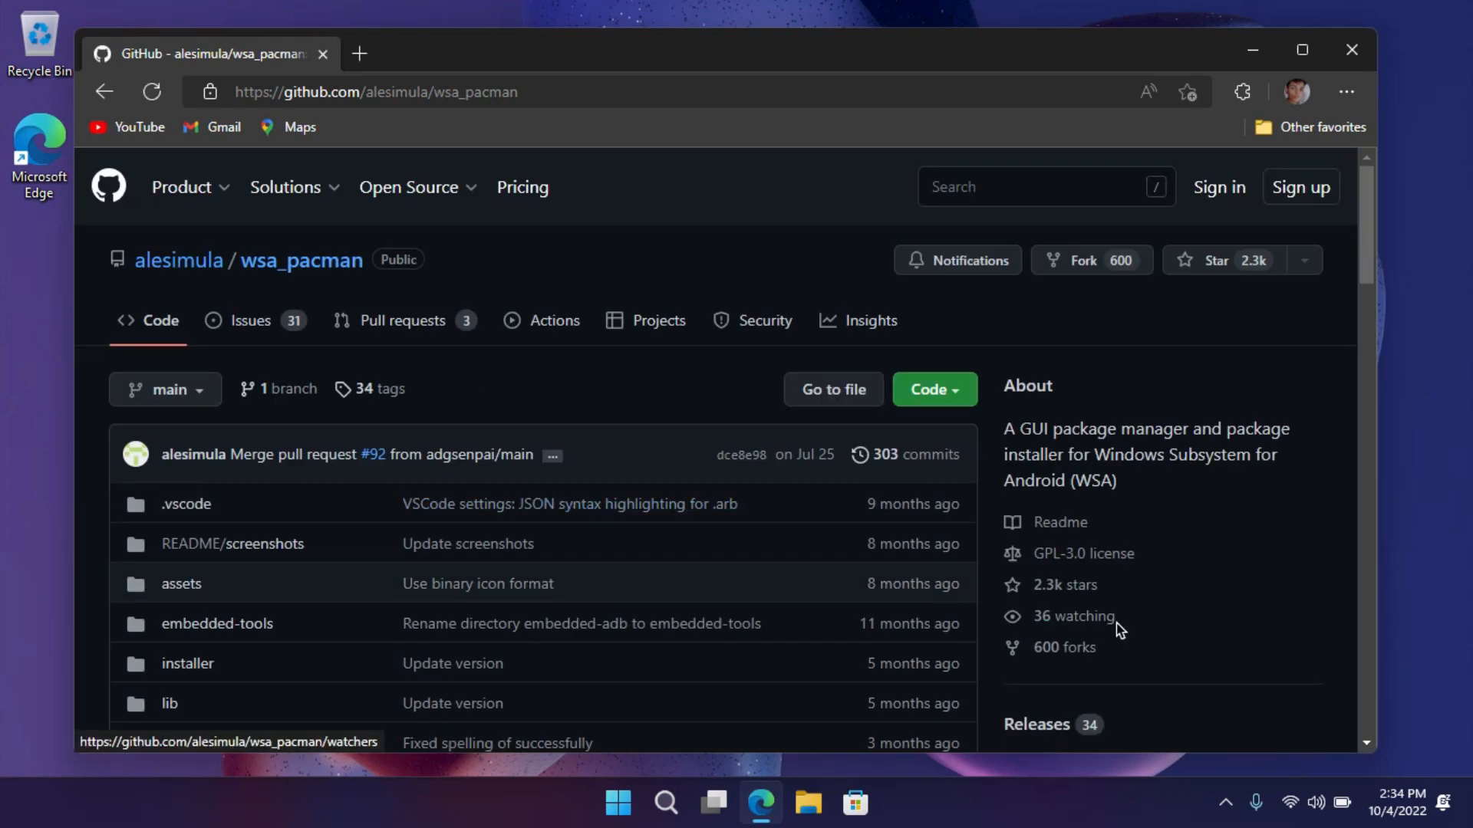
{"action": "scroll", "scroll_direction": "down", "scroll_amount": 3}
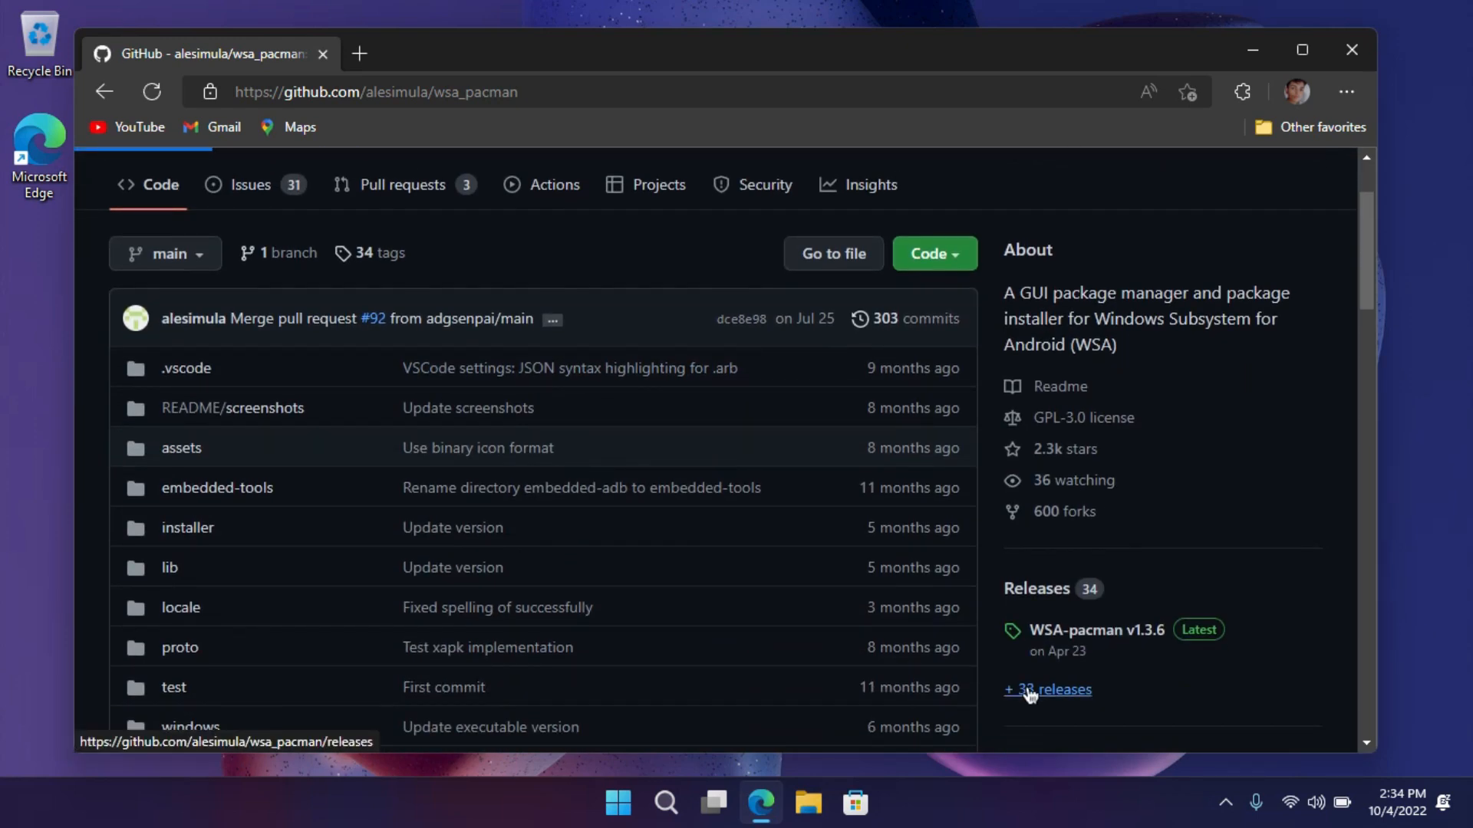
{"action": "left_click", "coordinate": [1047, 689]}
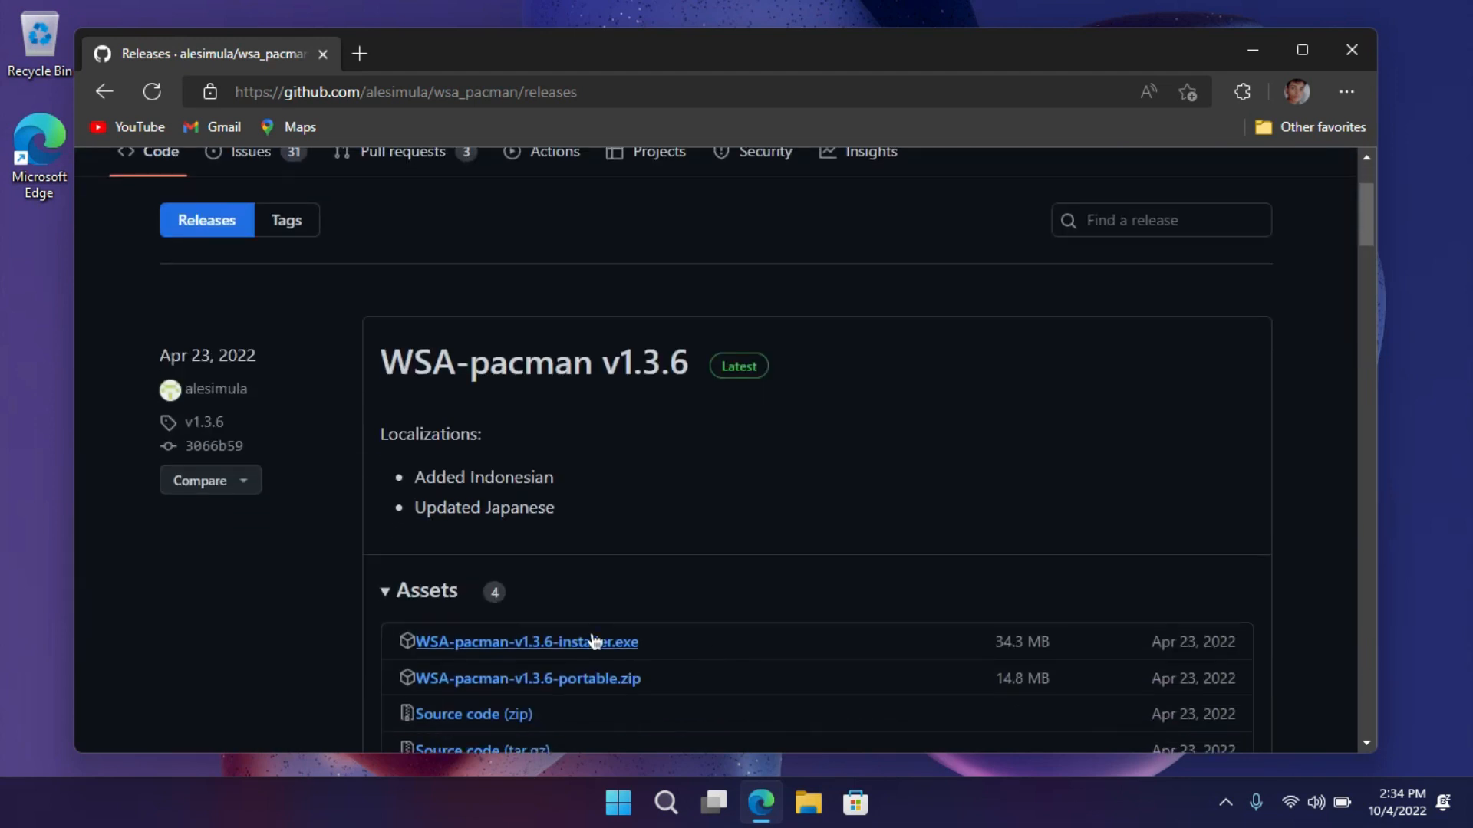
{"action": "left_click", "coordinate": [524, 641]}
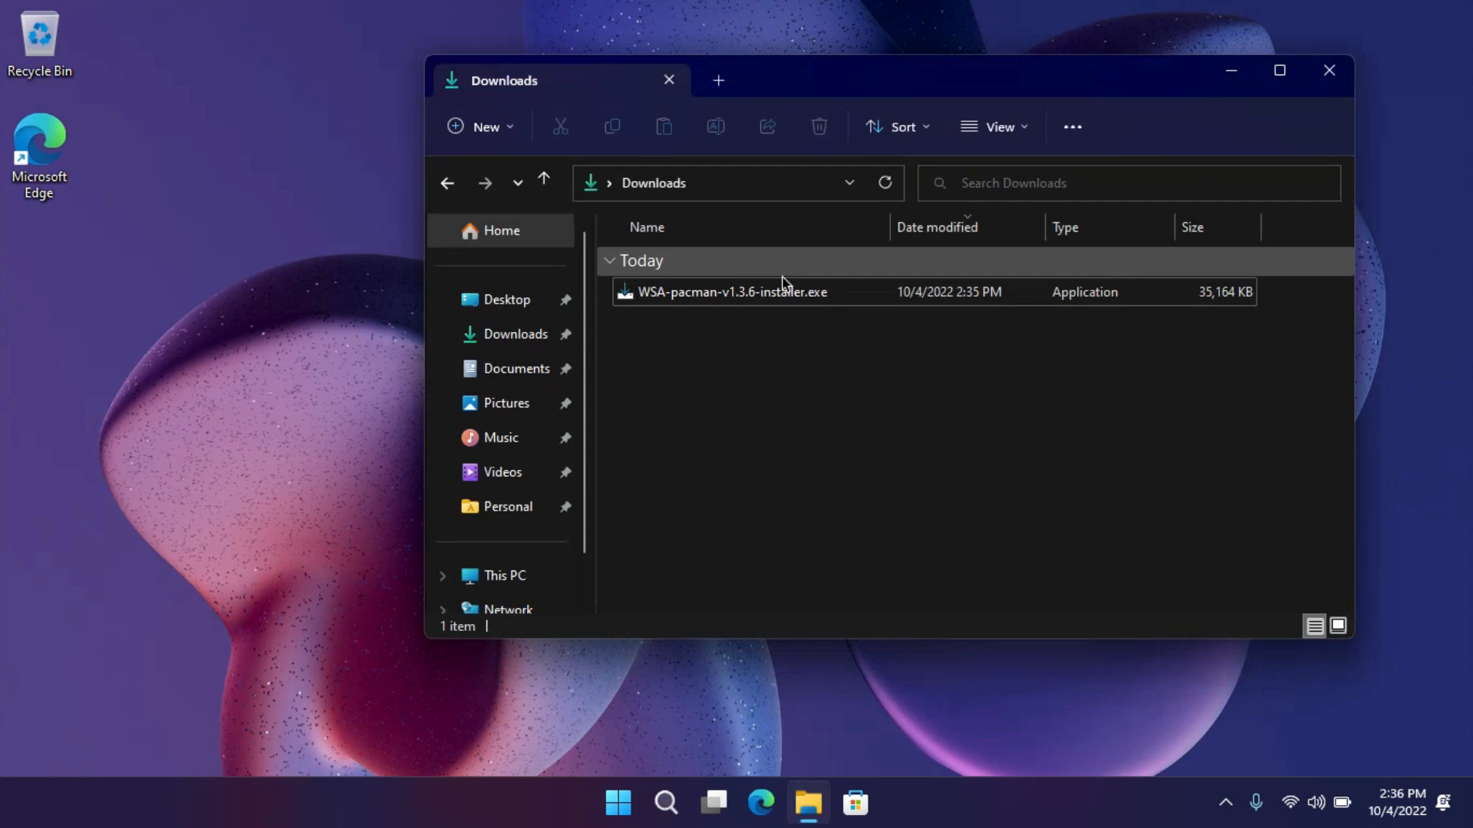
Run the installer from Downloads, keeping the default folder and both .apk/.xapk associations, and finish.
{"action": "left_click", "coordinate": [731, 291]}
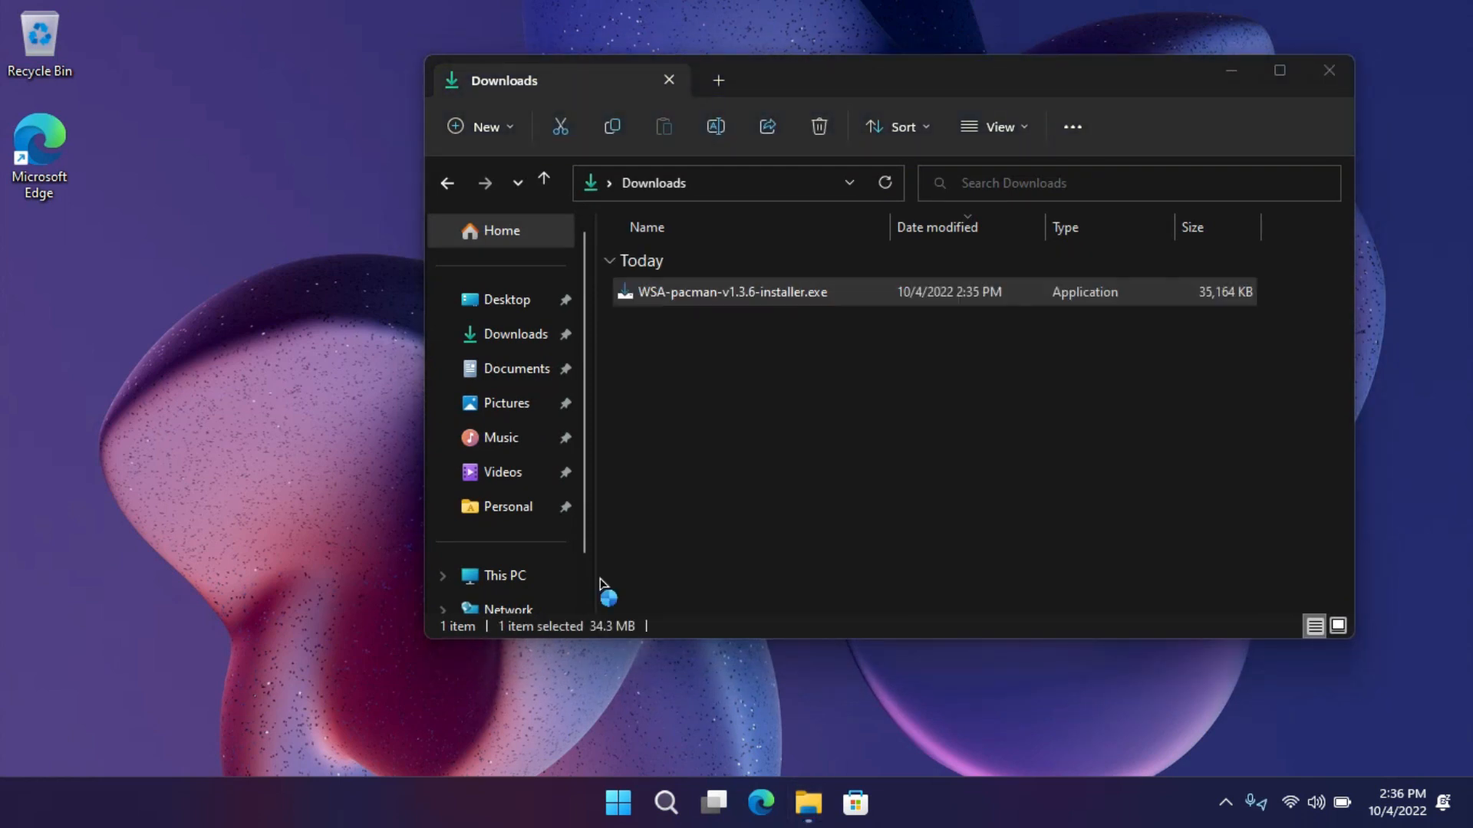
{"action": "double_click", "coordinate": [732, 291]}
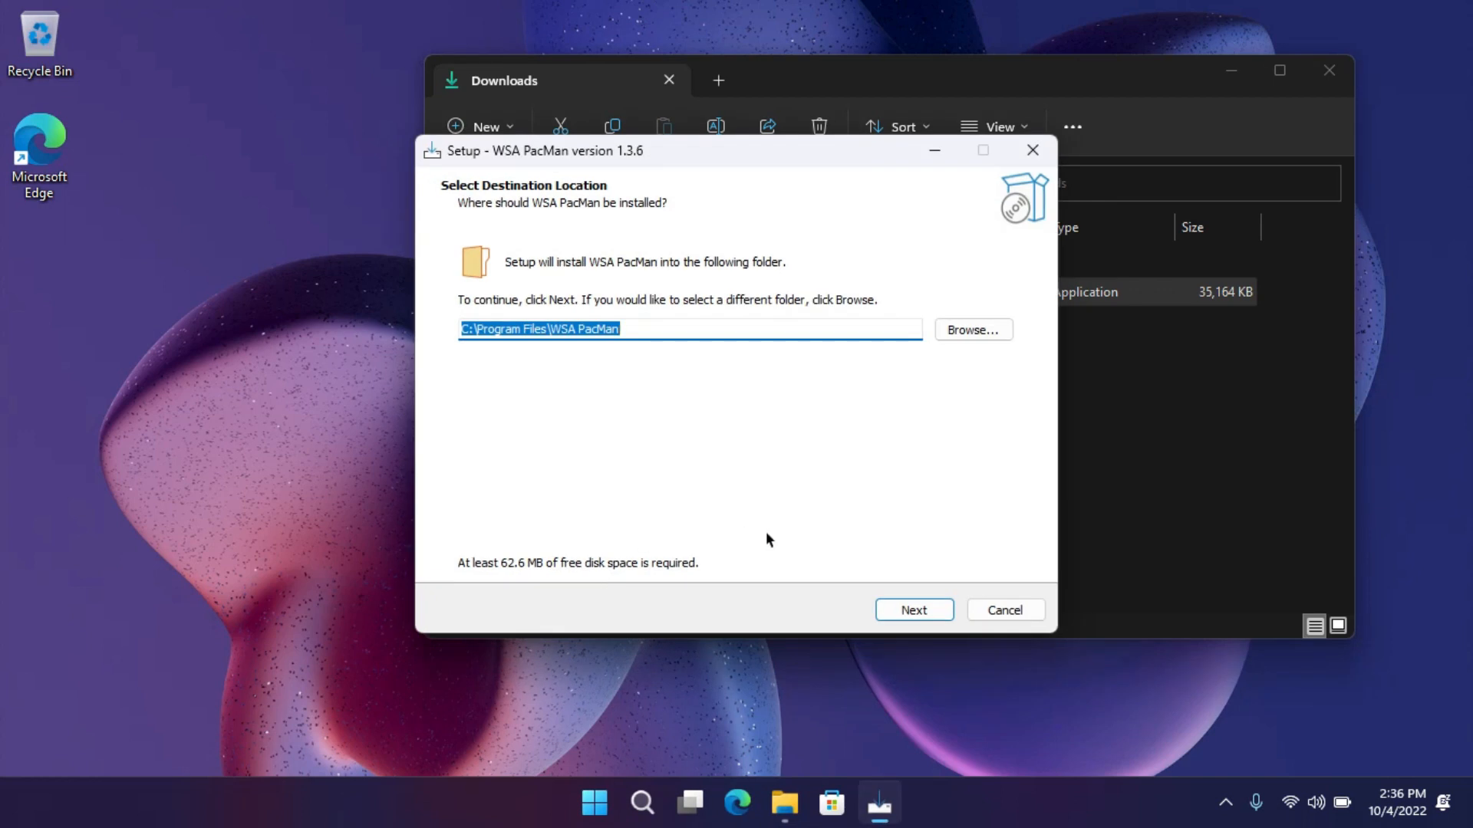
{"action": "left_click", "coordinate": [911, 609]}
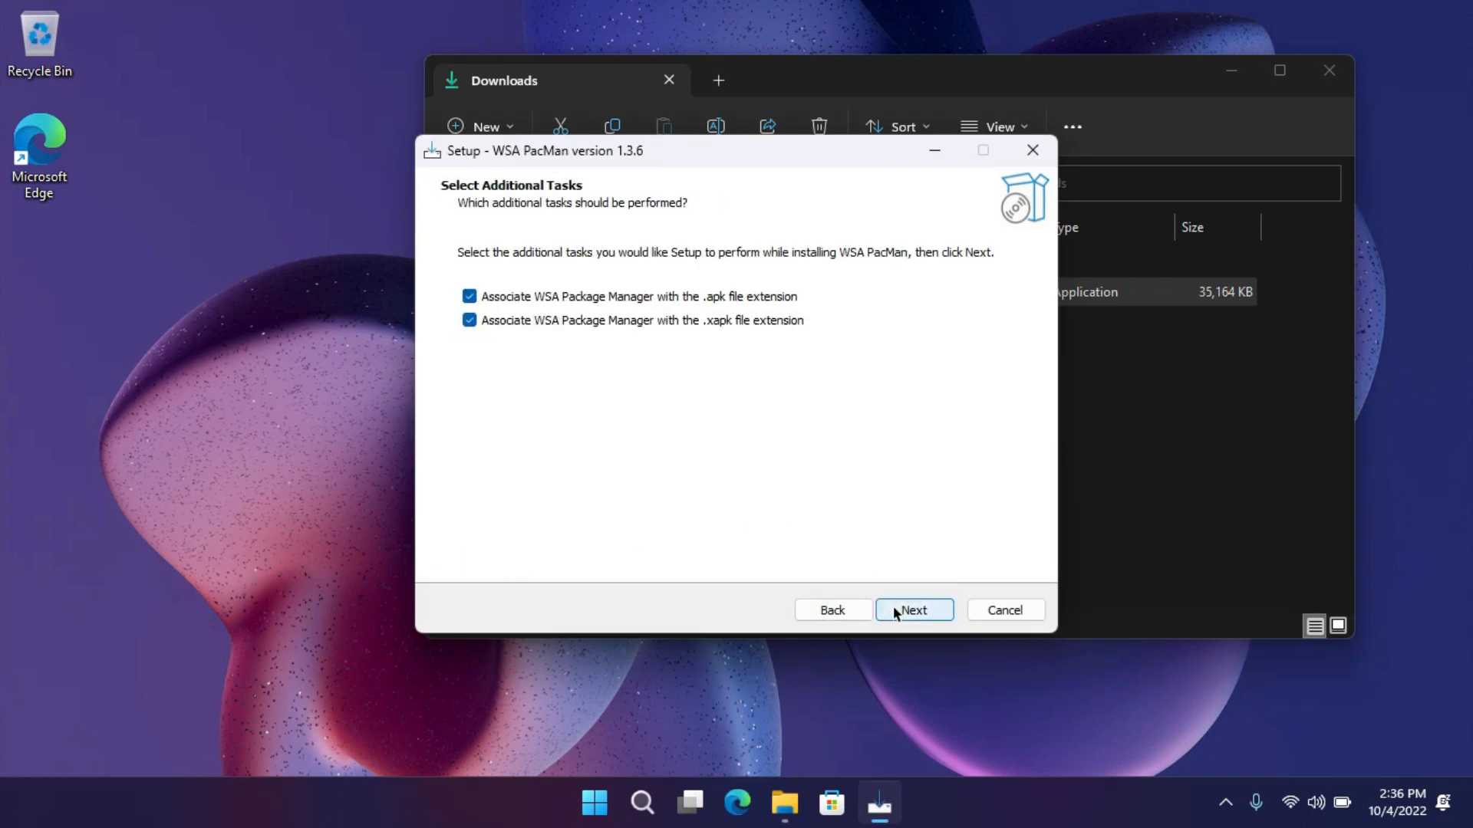
{"action": "left_click", "coordinate": [911, 609]}
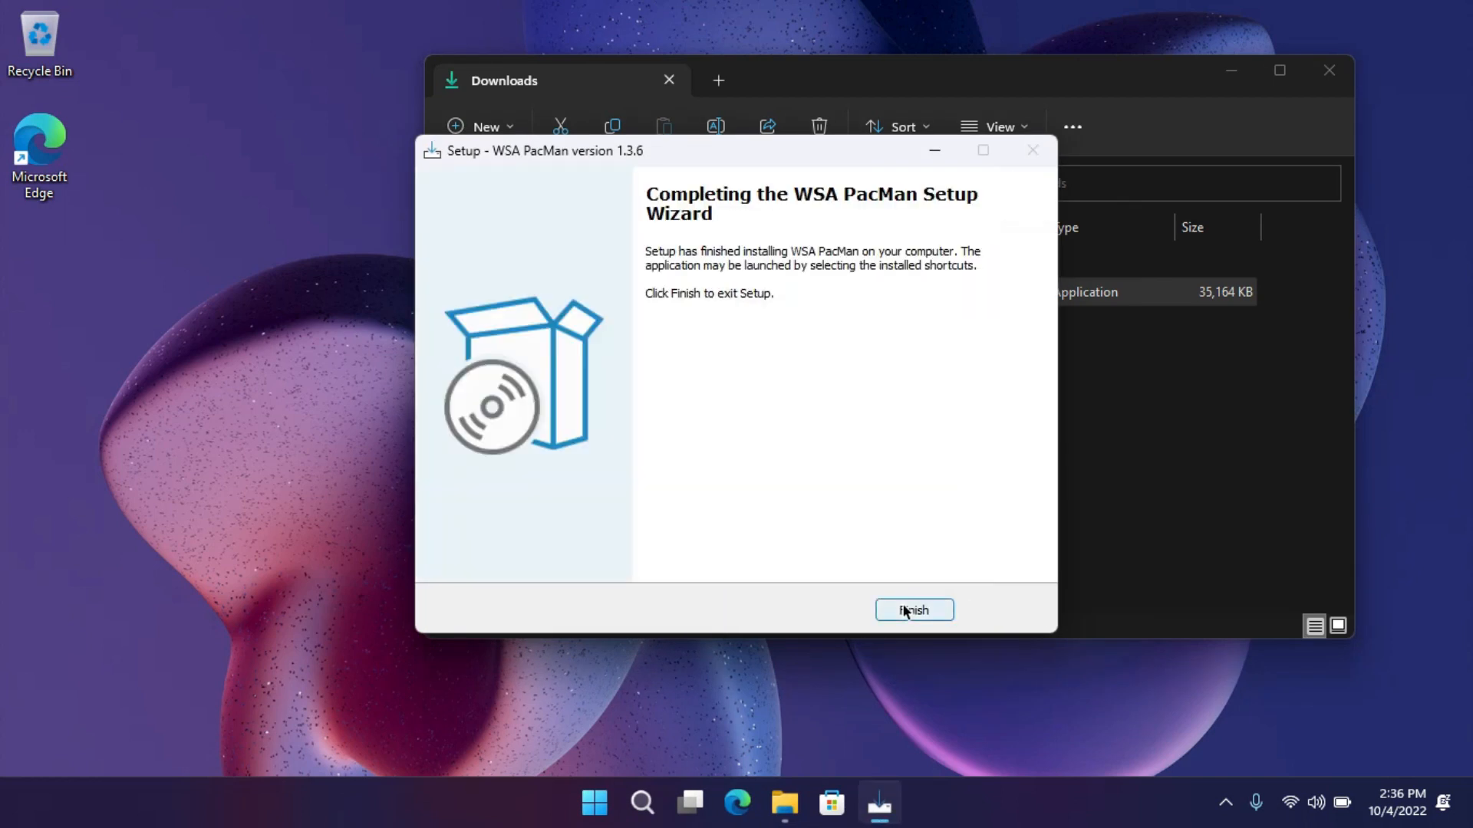
{"action": "left_click", "coordinate": [911, 609]}
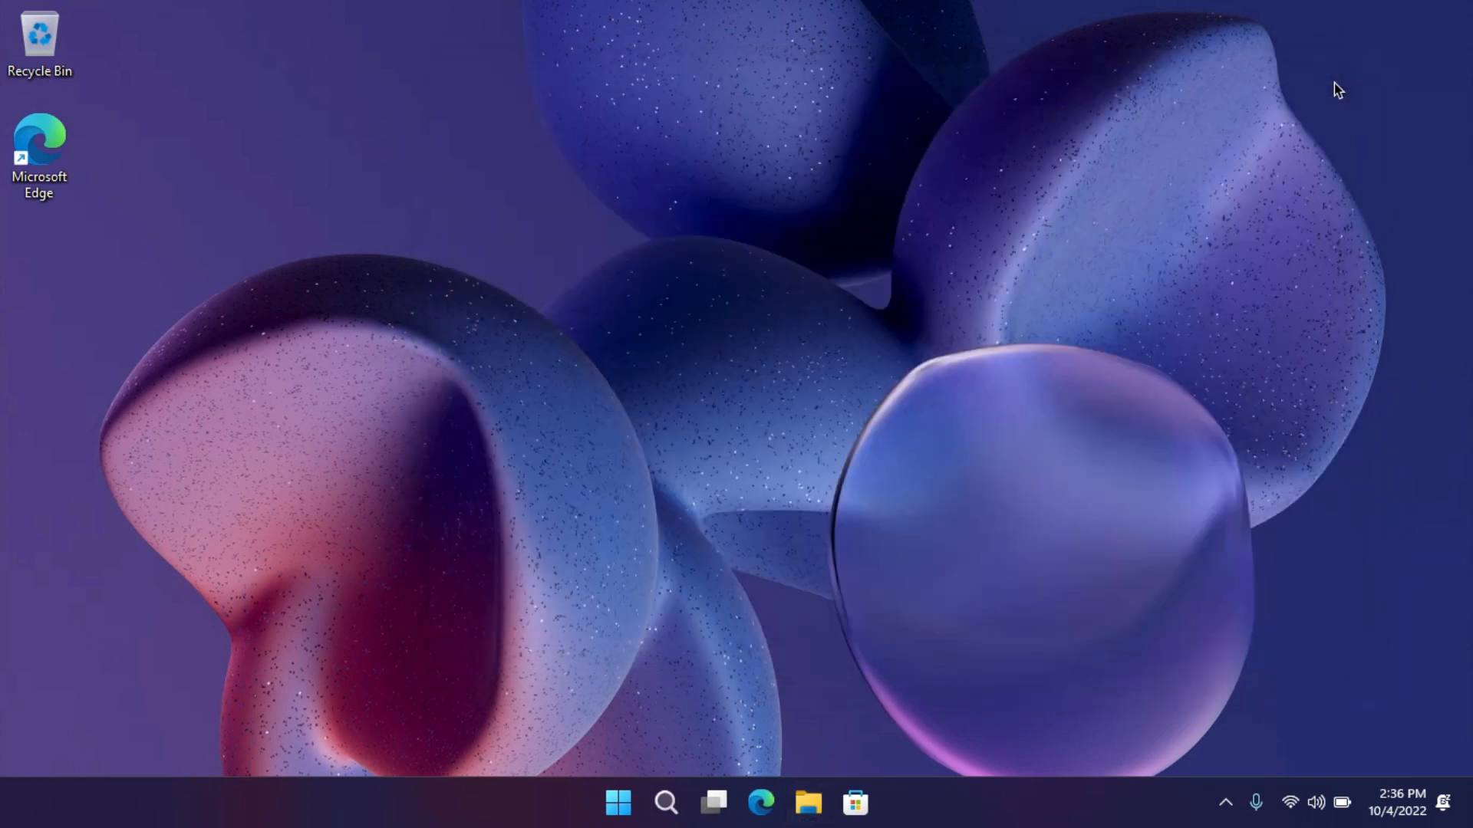
{"action": "mouse_move", "coordinate": [1137, 636]}
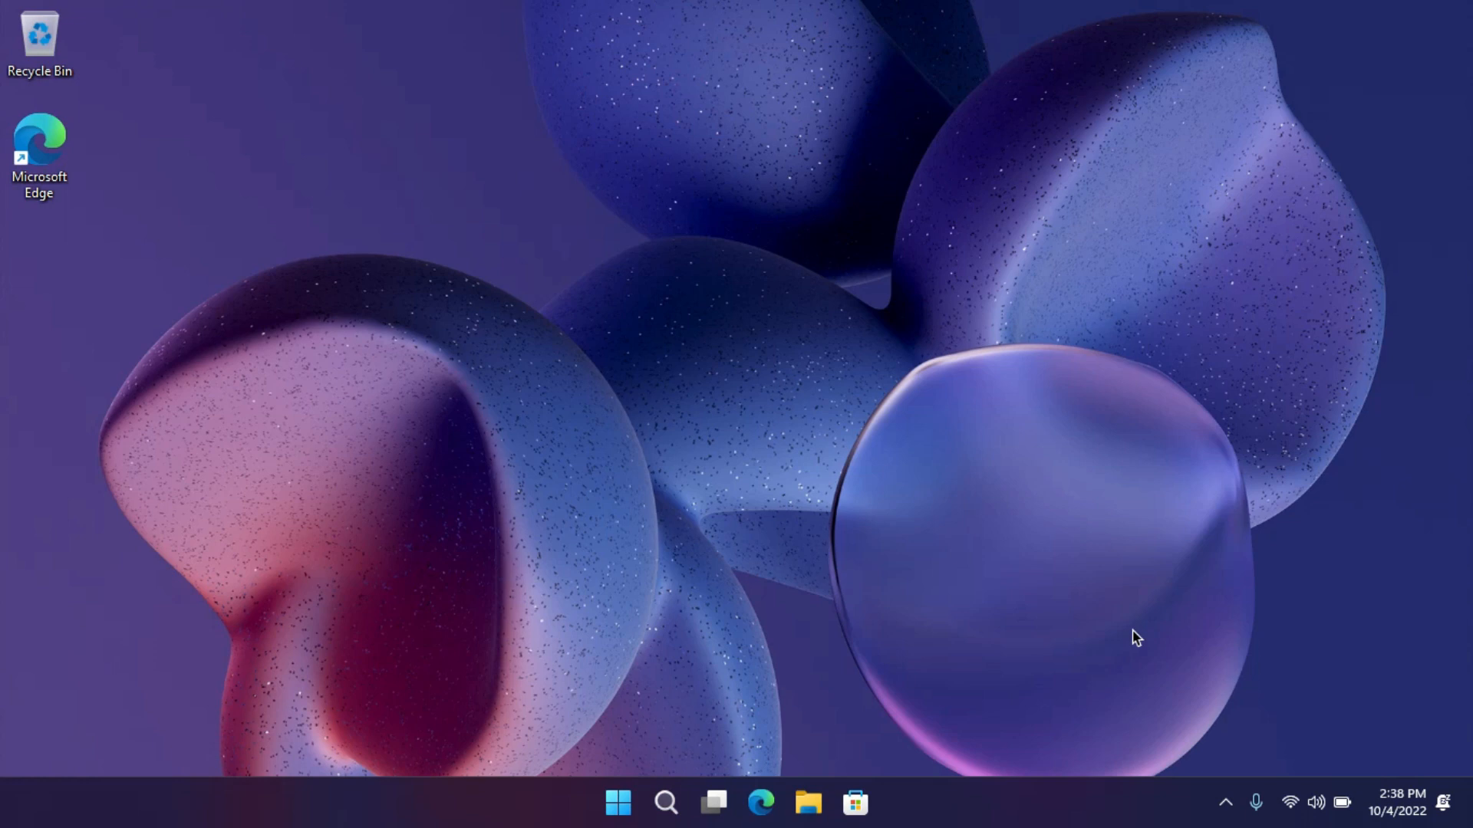
Launch Play Store from Start to start the Android subsystem, then close it.
{"action": "left_click", "coordinate": [617, 802]}
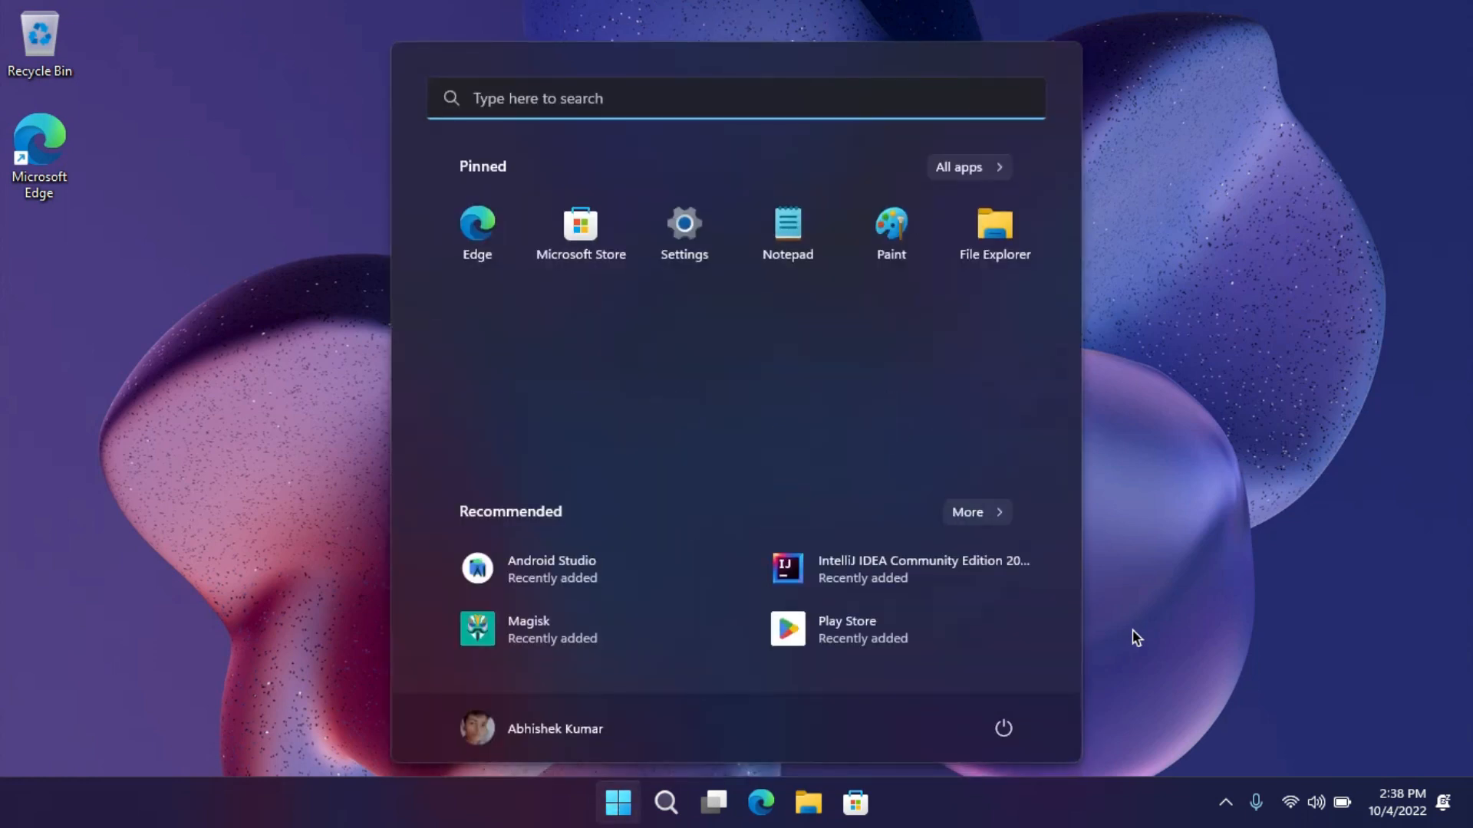
{"action": "mouse_move", "coordinate": [933, 655]}
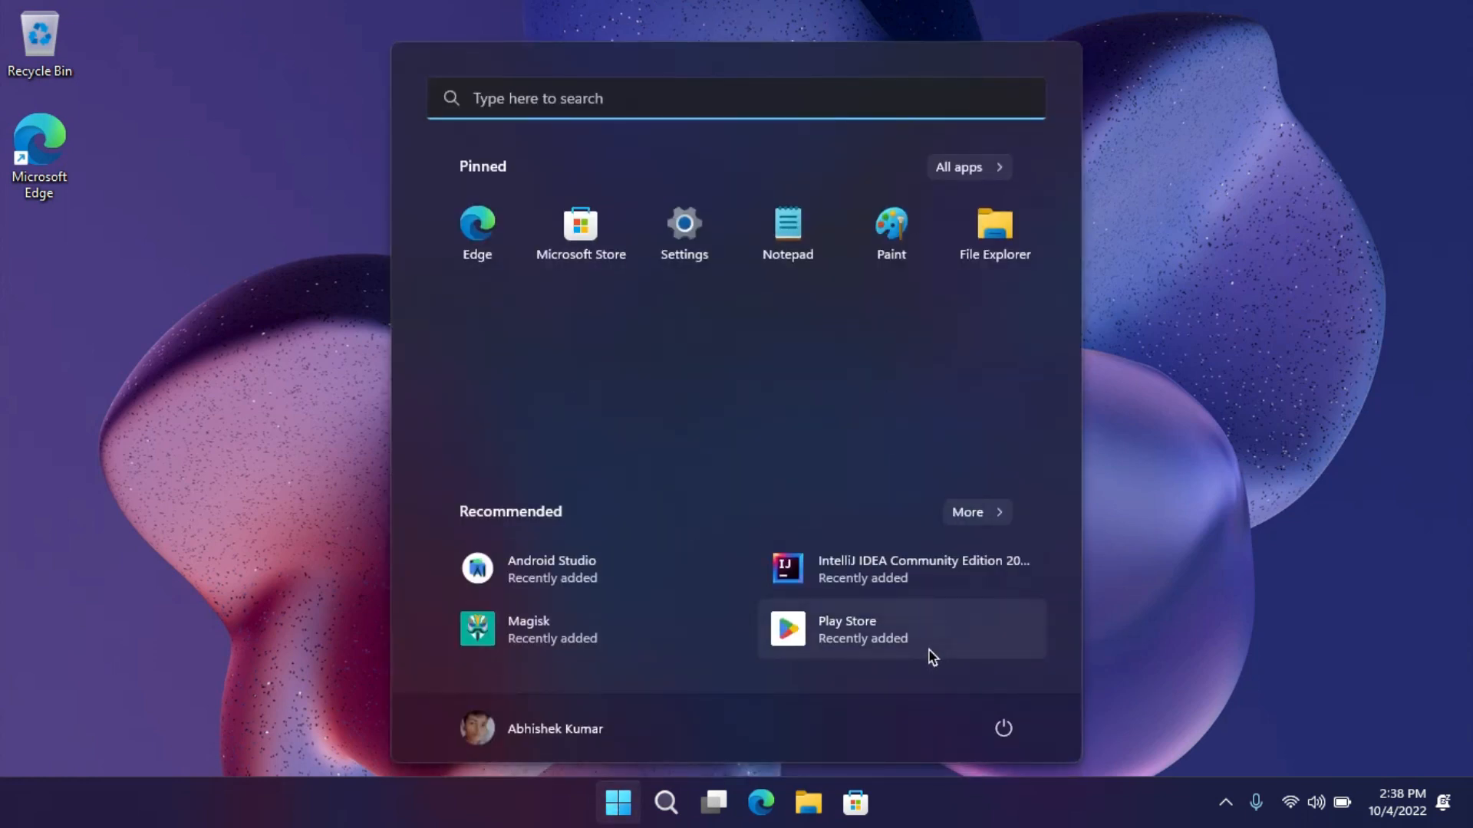
{"action": "left_click", "coordinate": [846, 629]}
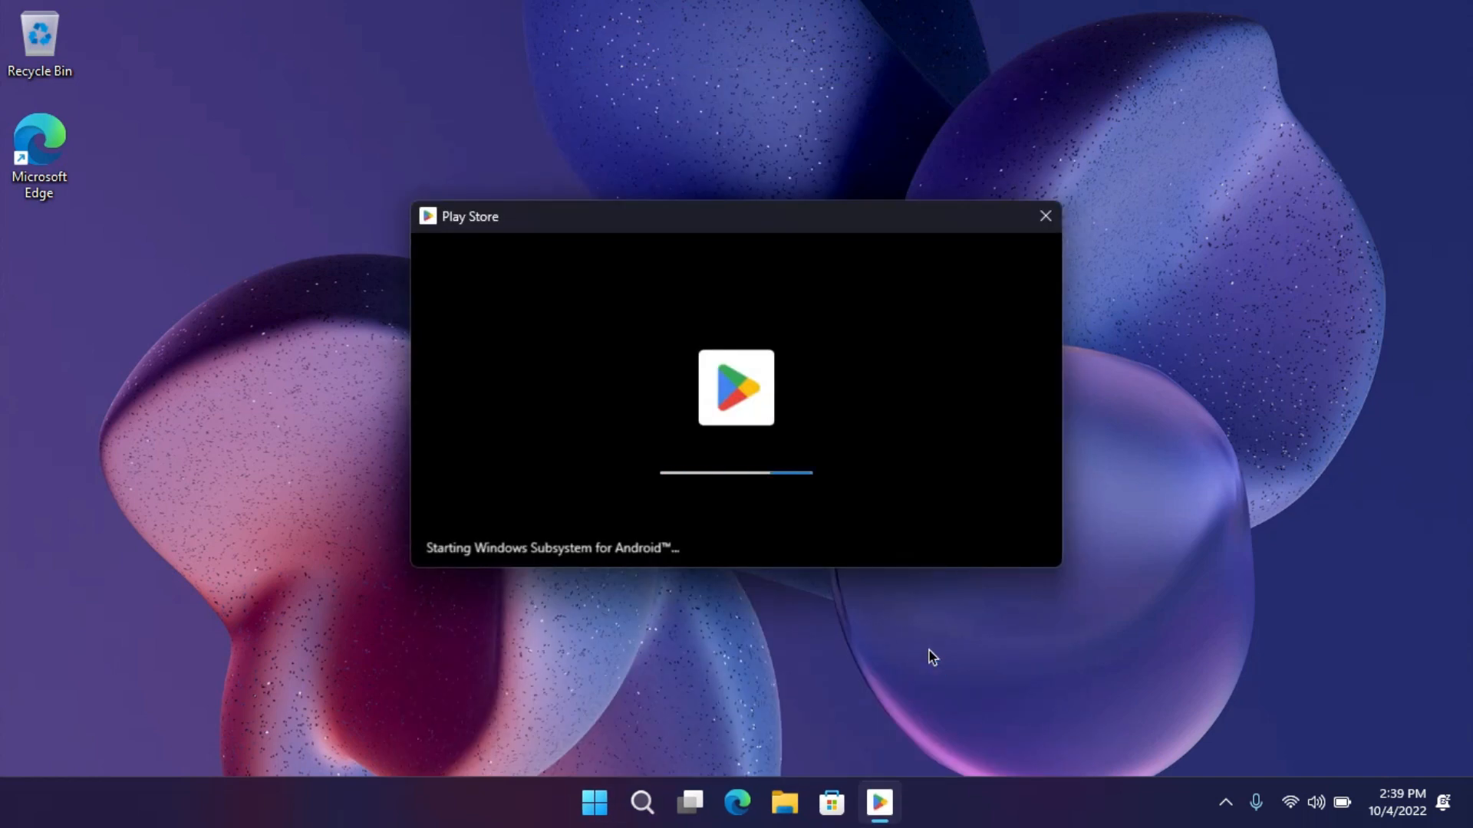
{"action": "left_click", "coordinate": [1044, 217]}
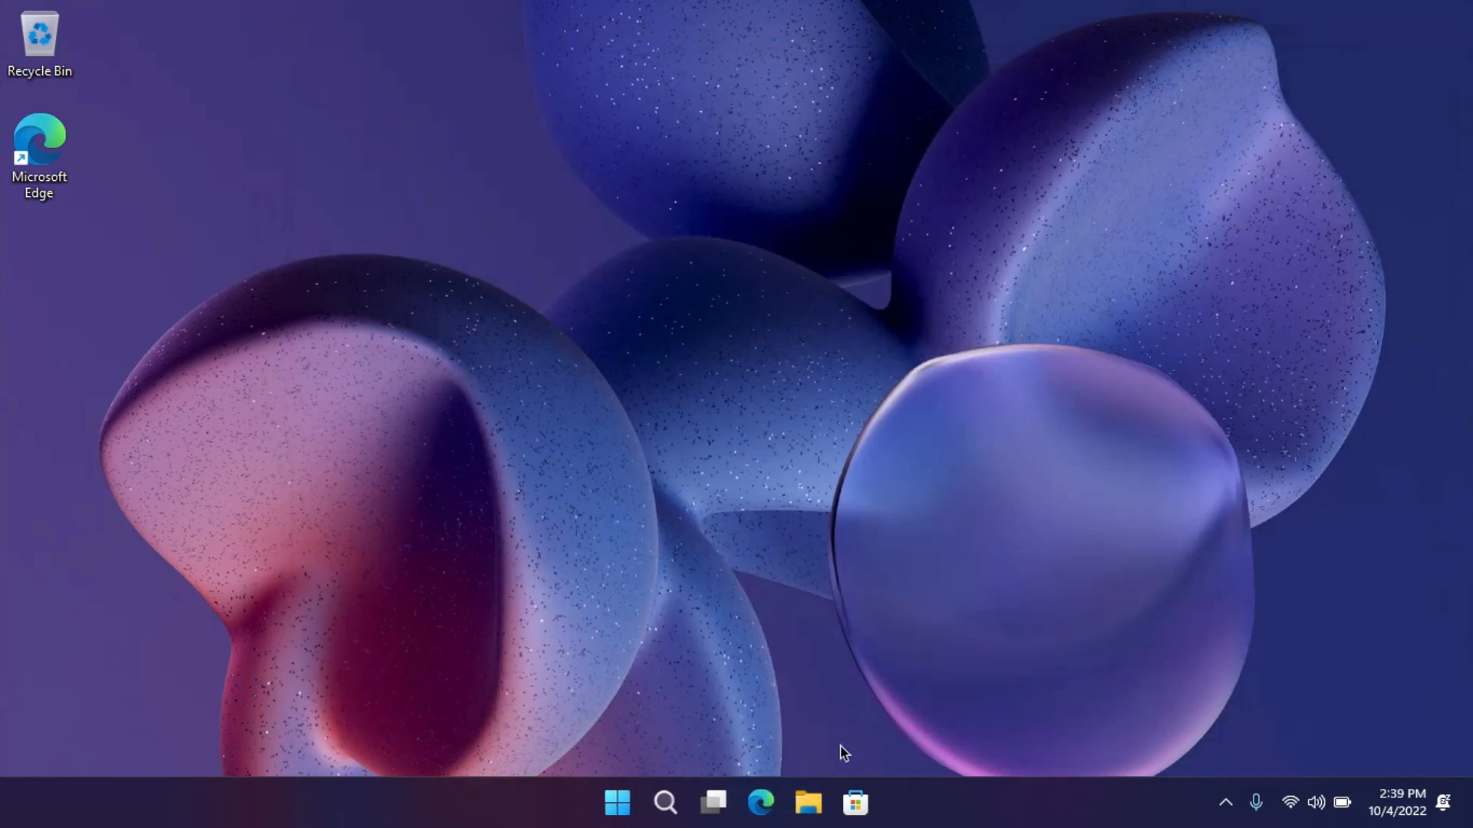
{"action": "left_click", "coordinate": [808, 802]}
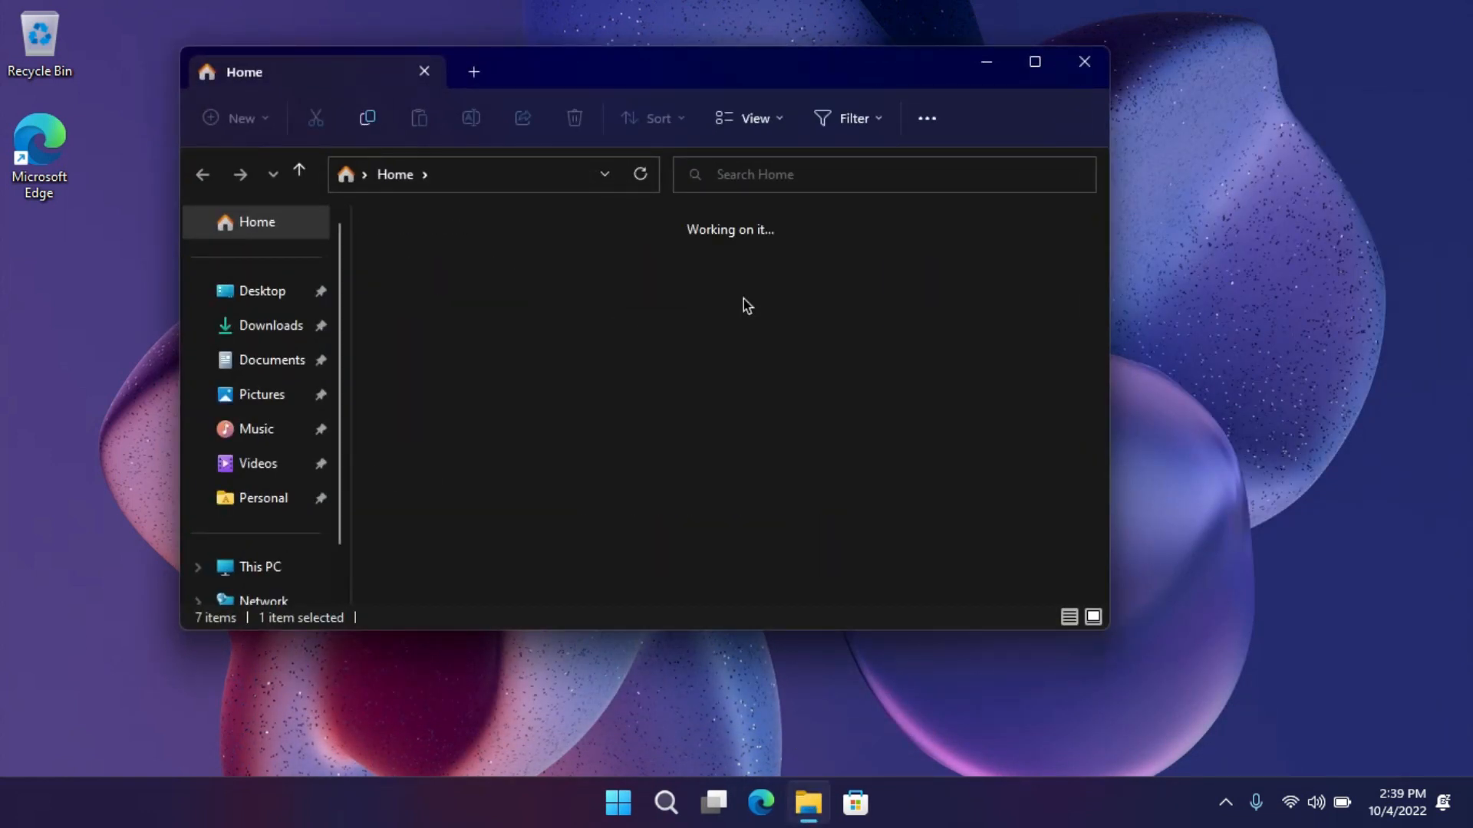
Open WhatsApp.apk from Downloads and allow ADB debugging with 'Always allow' ticked.
{"action": "left_click", "coordinate": [270, 326]}
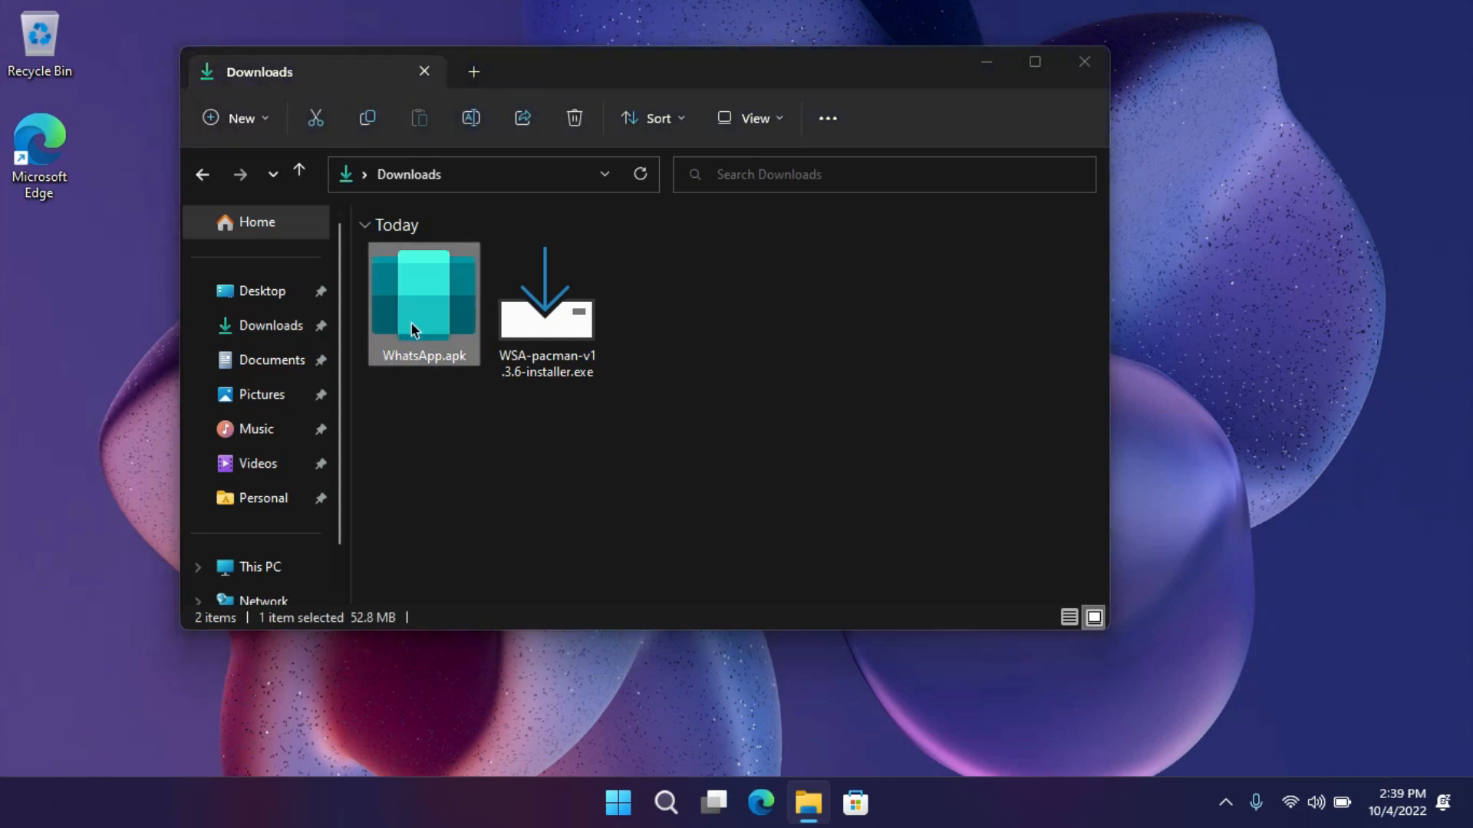
{"action": "double_click", "coordinate": [424, 296]}
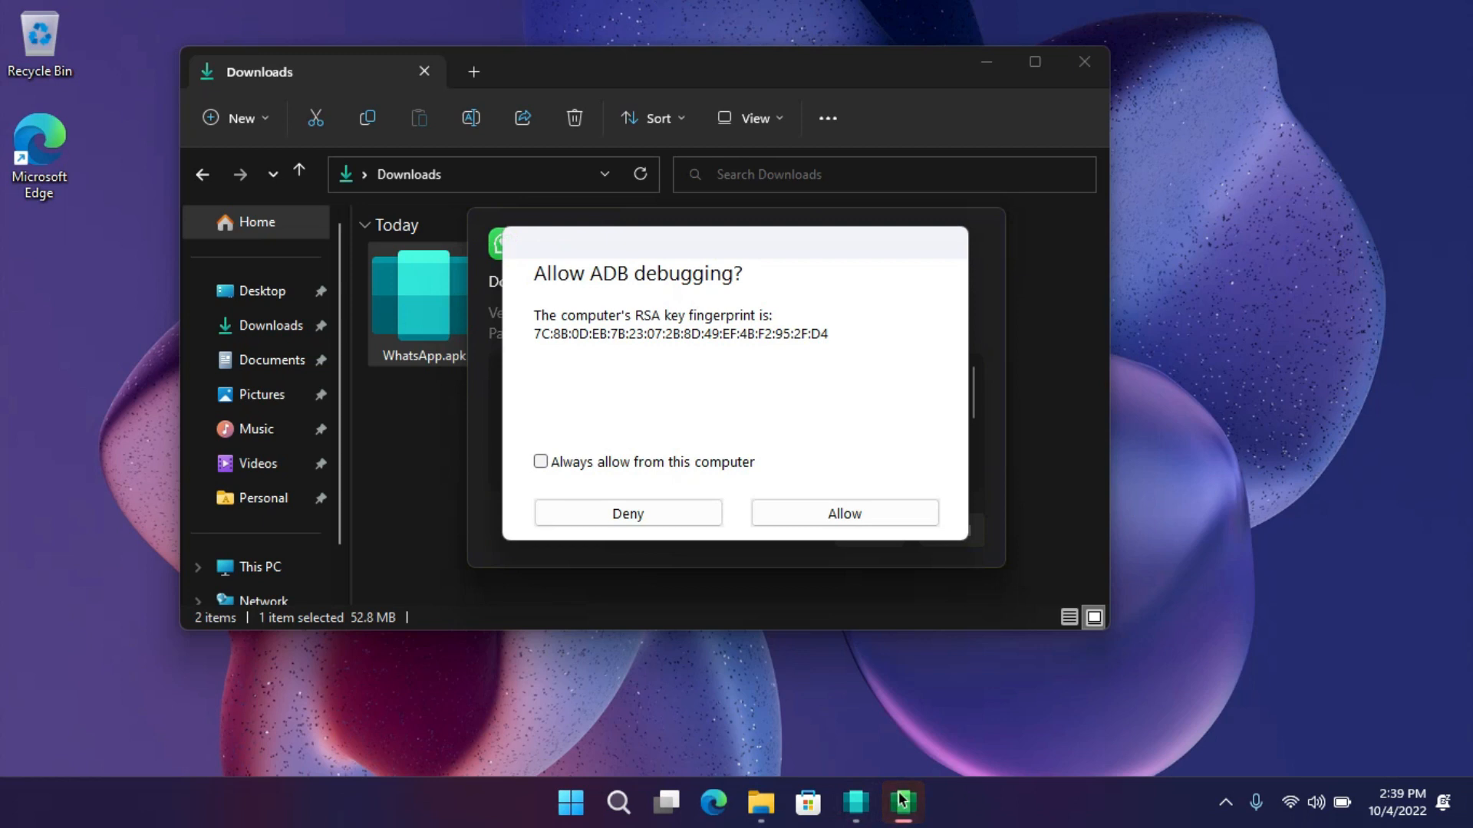
{"action": "left_click", "coordinate": [540, 462]}
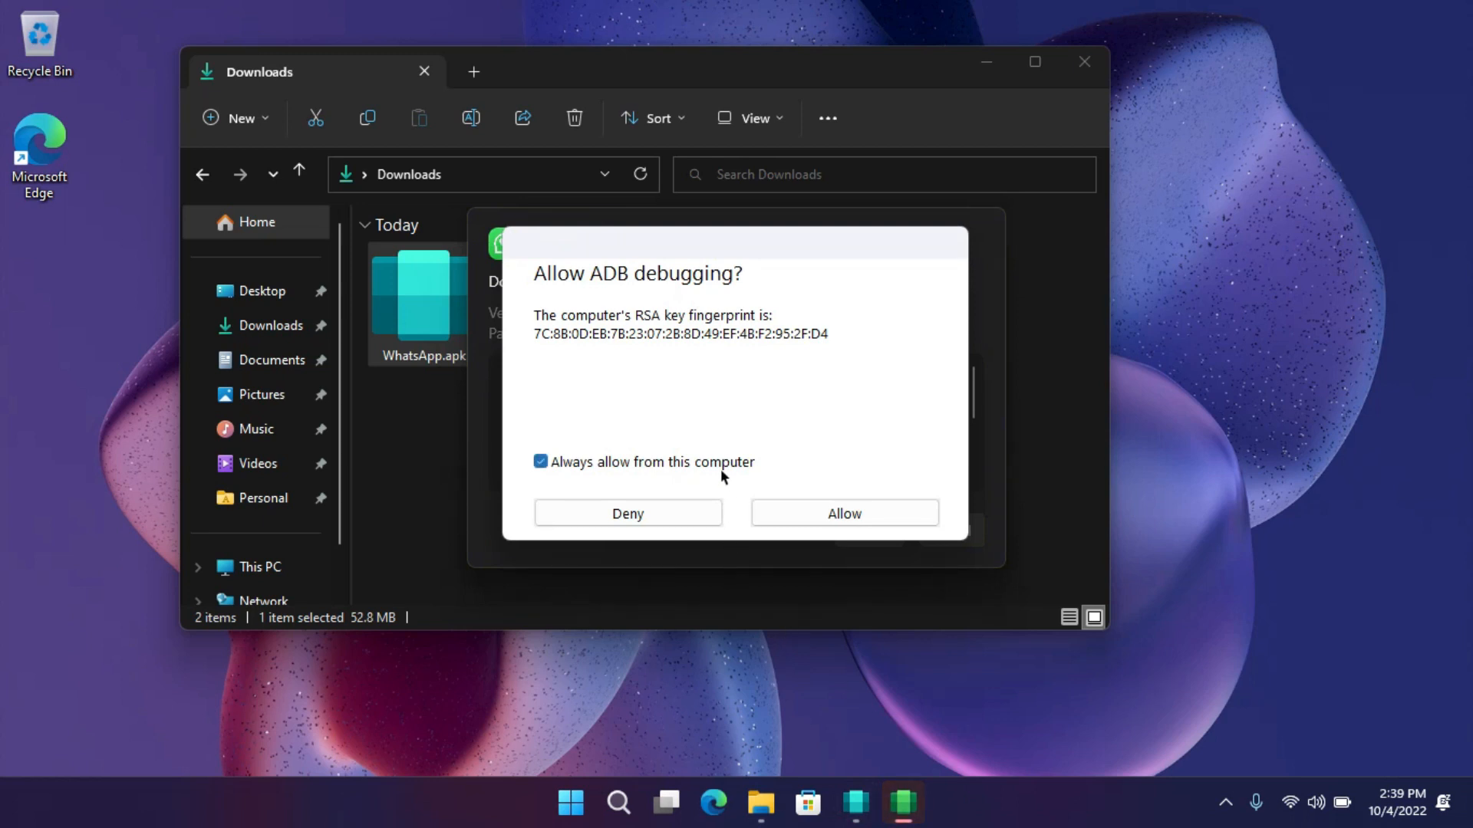
{"action": "left_click", "coordinate": [842, 512]}
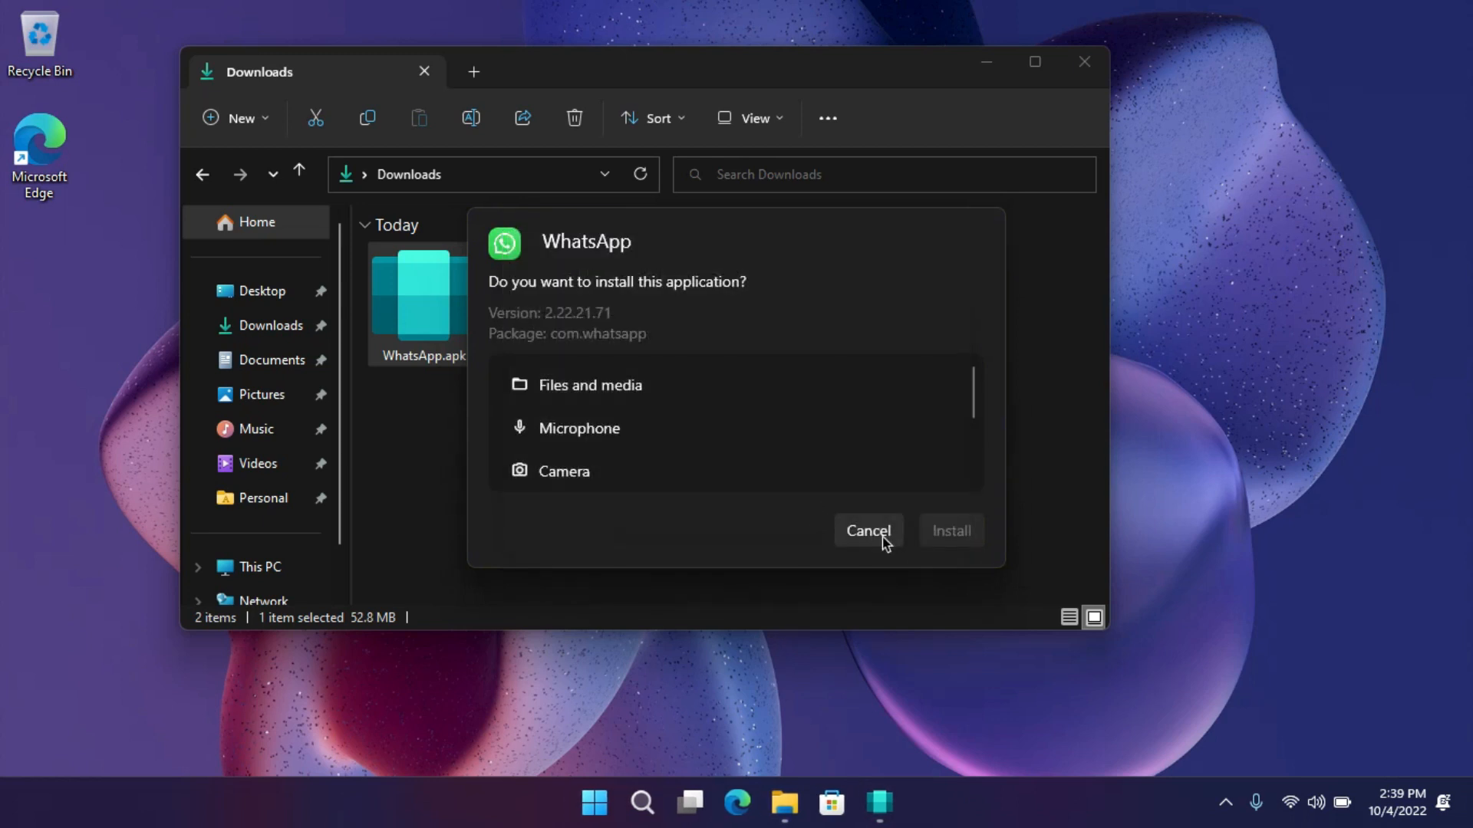
Cancel the stalled prompt, reopen WhatsApp.apk and install it.
{"action": "left_click", "coordinate": [866, 530]}
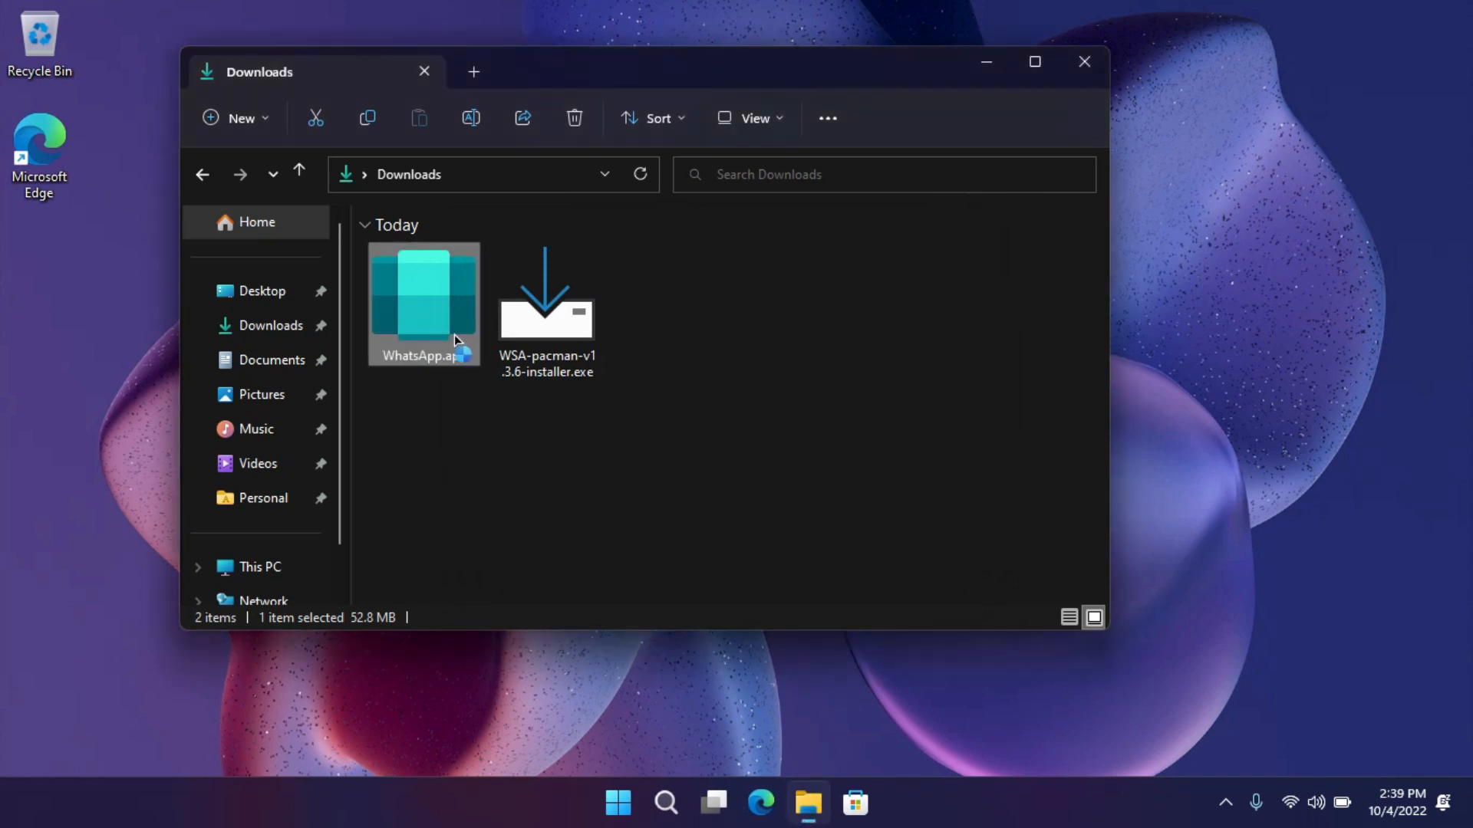
{"action": "double_click", "coordinate": [423, 301]}
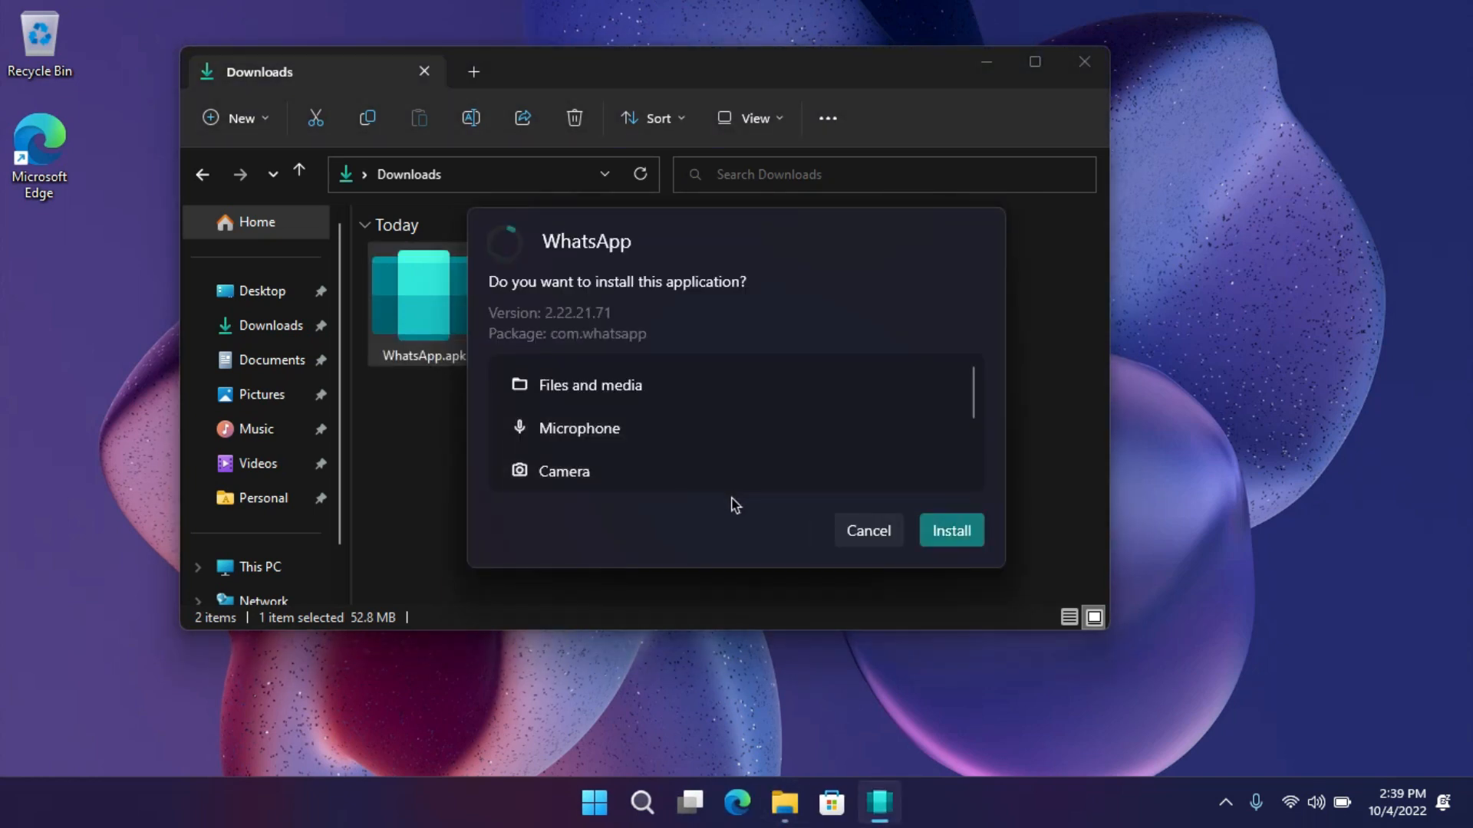
{"action": "left_click", "coordinate": [949, 529]}
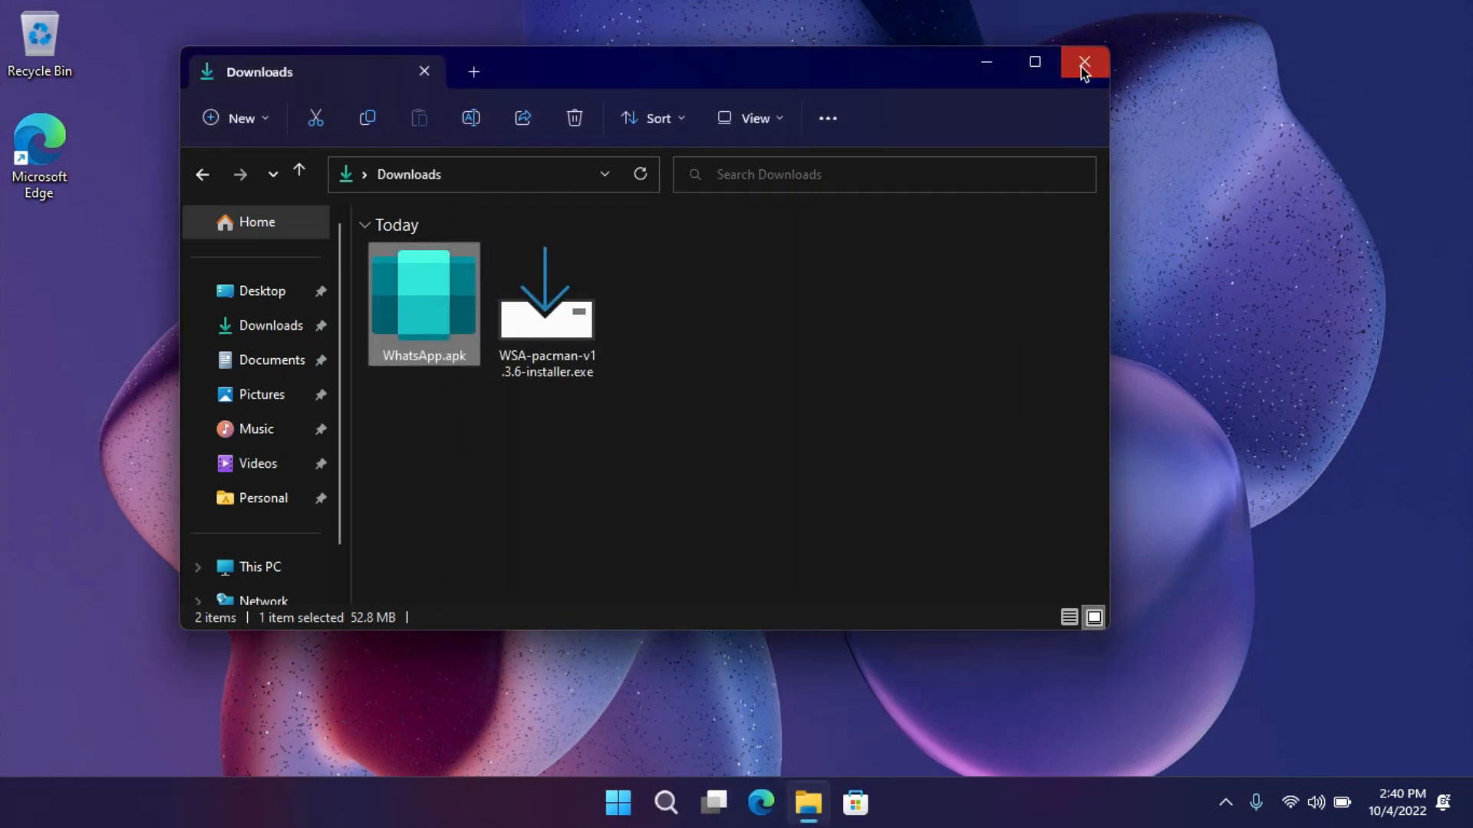
Launch WhatsApp from Start, accept the terms to reach the country code field, then close it.
{"action": "left_click", "coordinate": [616, 802]}
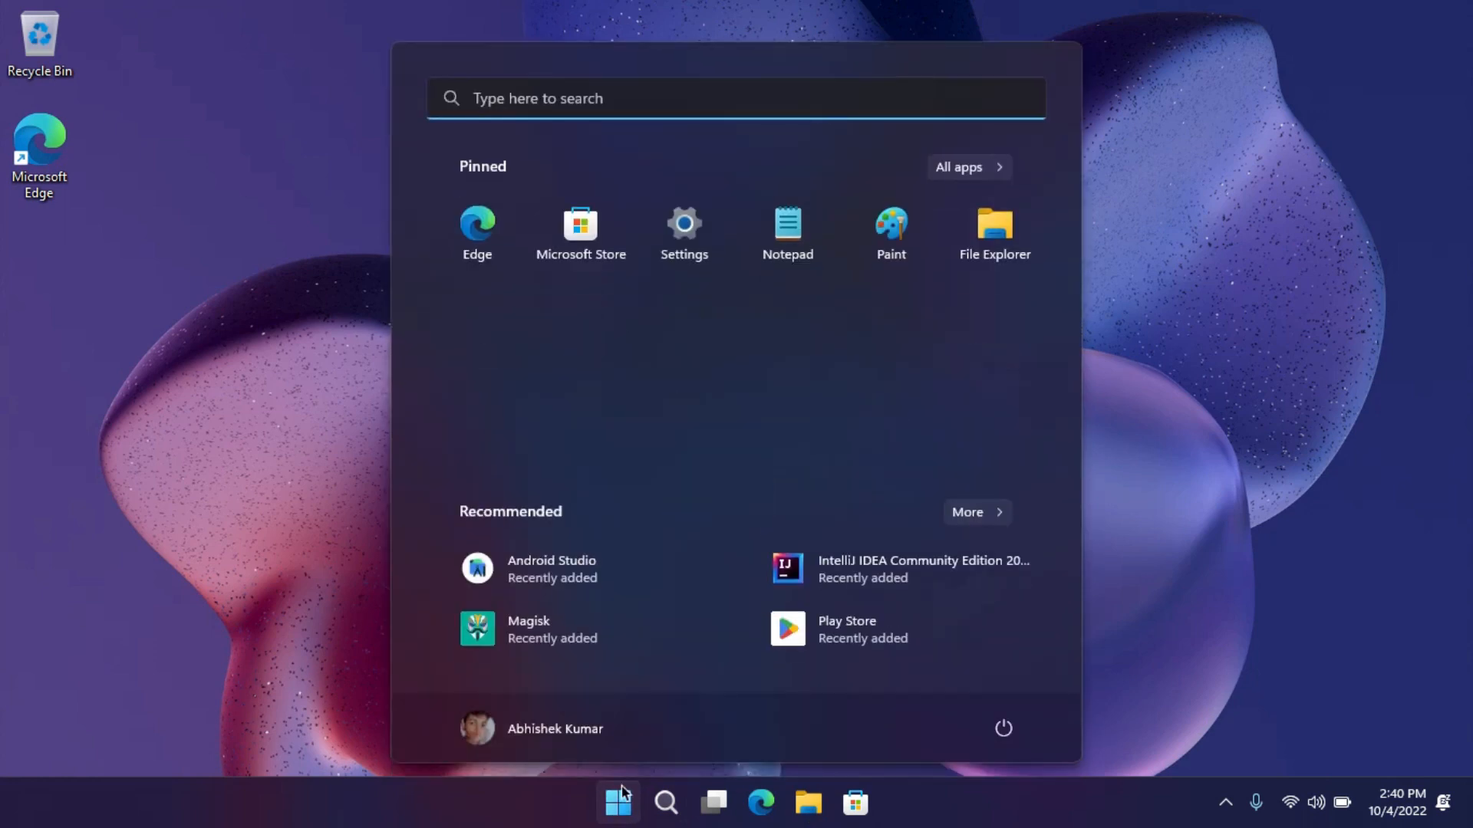
{"action": "type", "text": "whatsApp"}
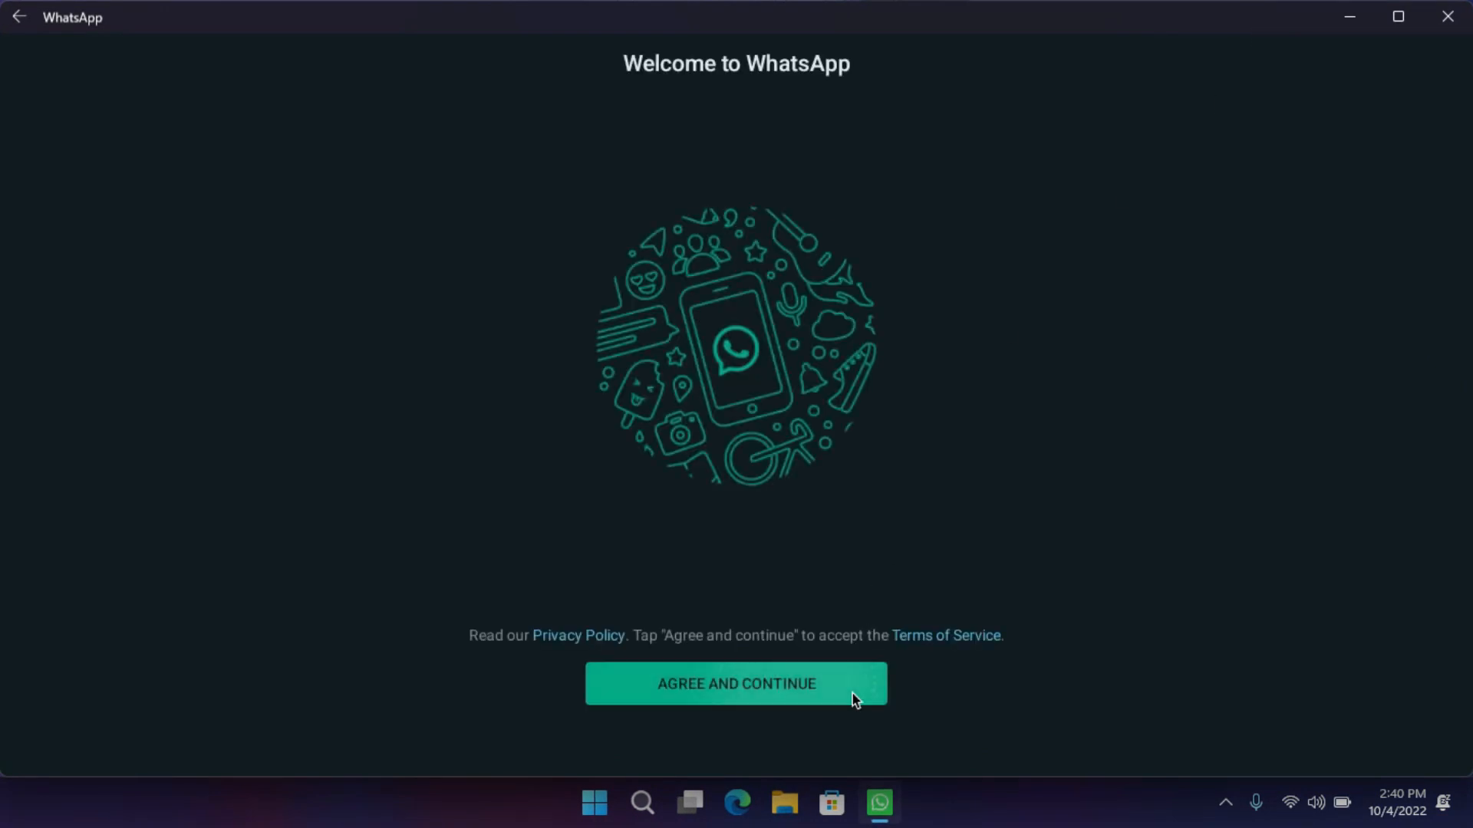
{"action": "left_click", "coordinate": [735, 683]}
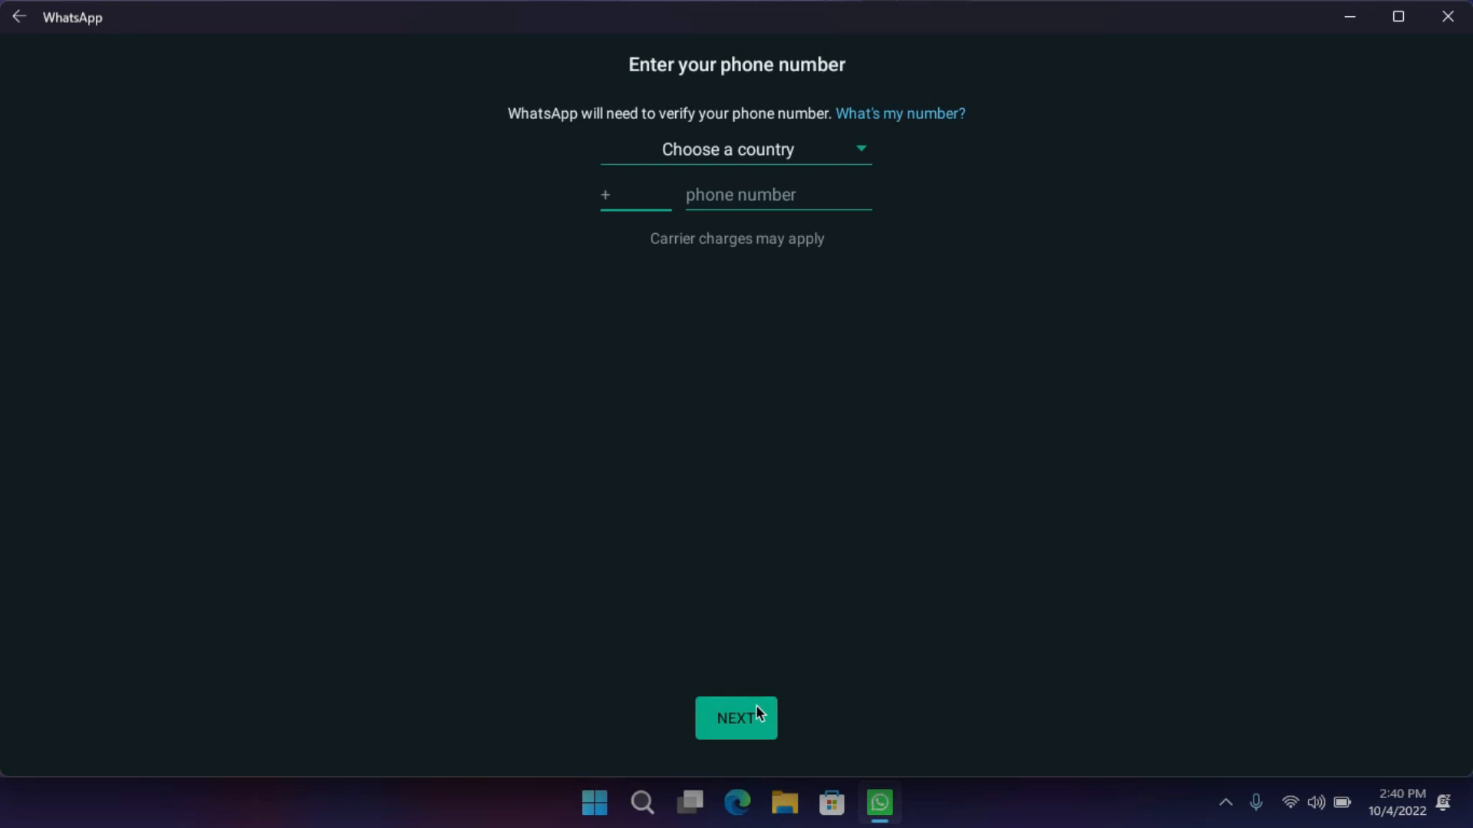
{"action": "left_click", "coordinate": [735, 717]}
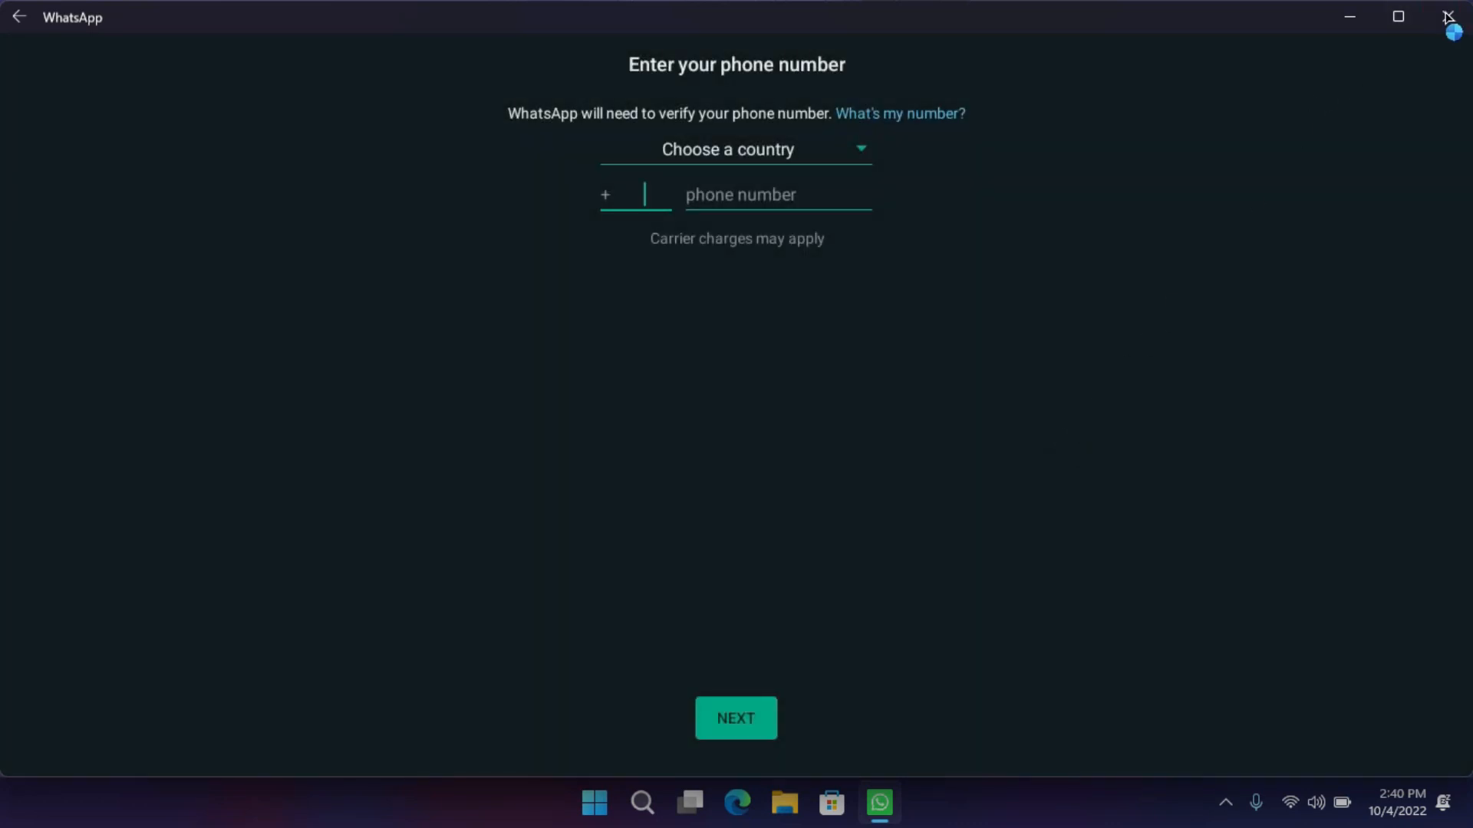
{"action": "left_click", "coordinate": [1446, 17]}
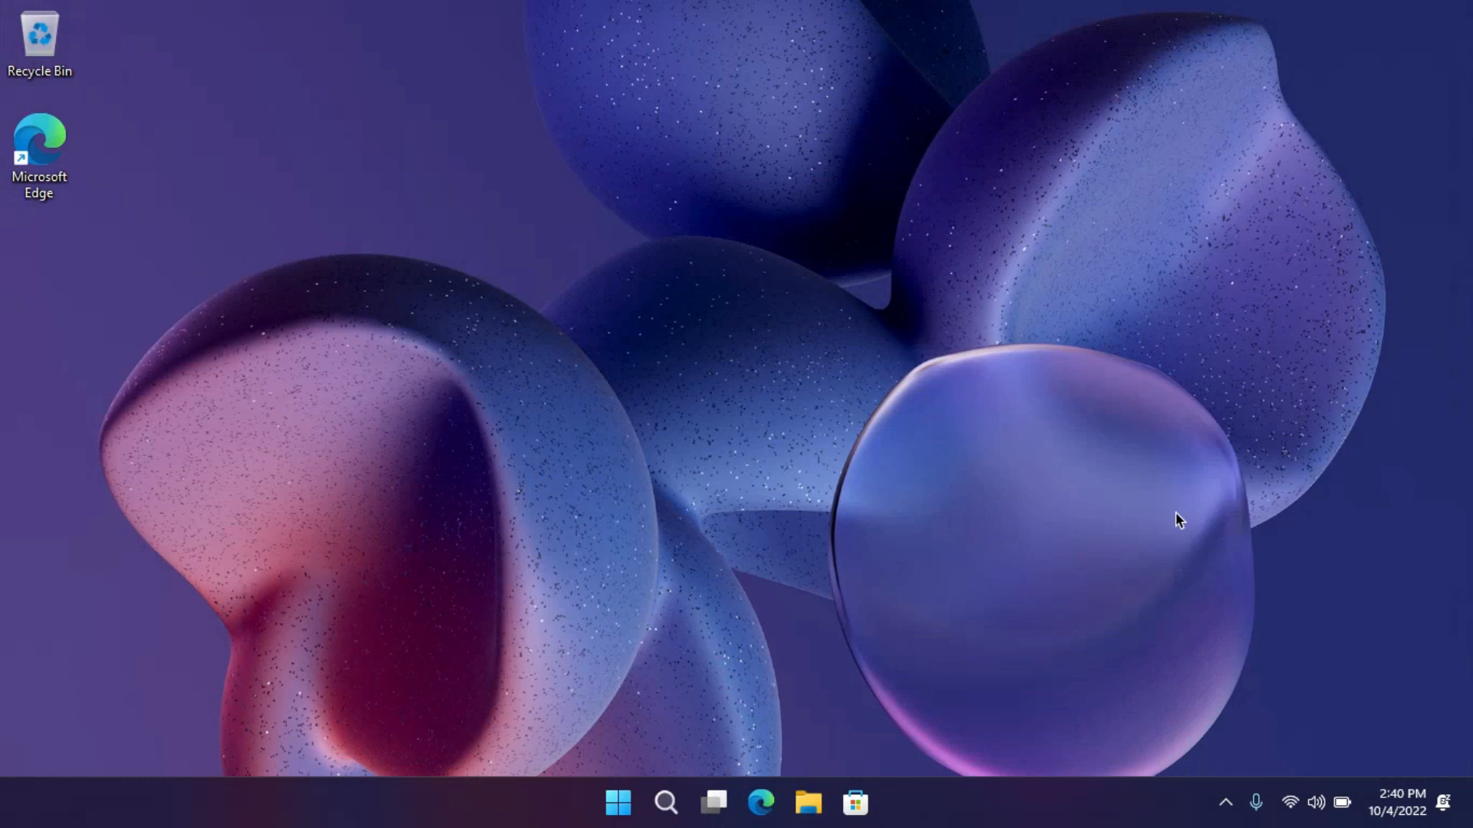